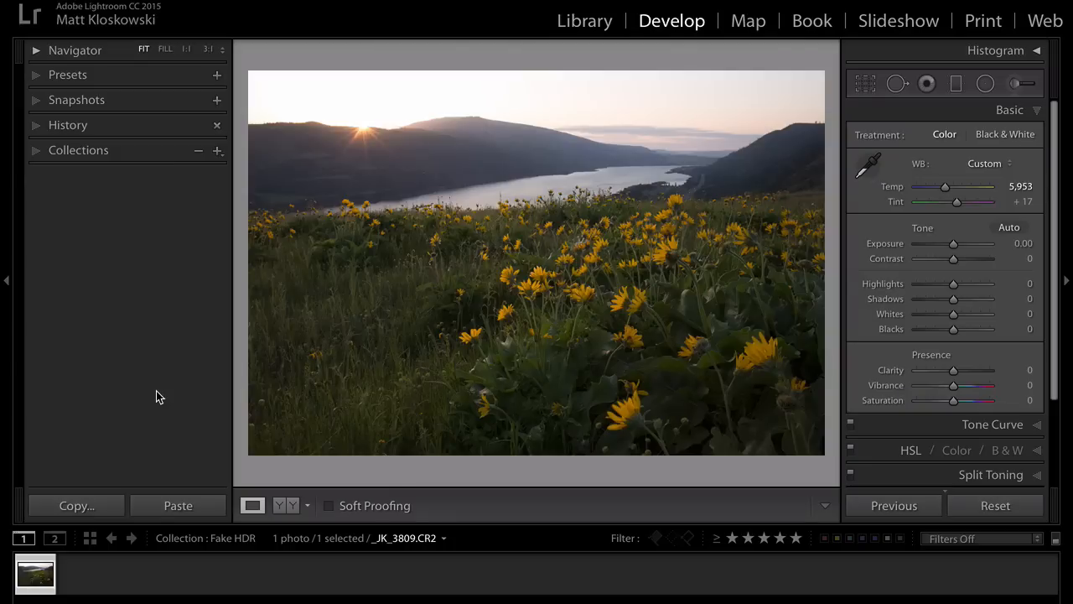
Step: Swing Exposure between roughly +2.00 and −3.35, leaving the sunset photo at −3.35
drag(952, 243, 980, 243)
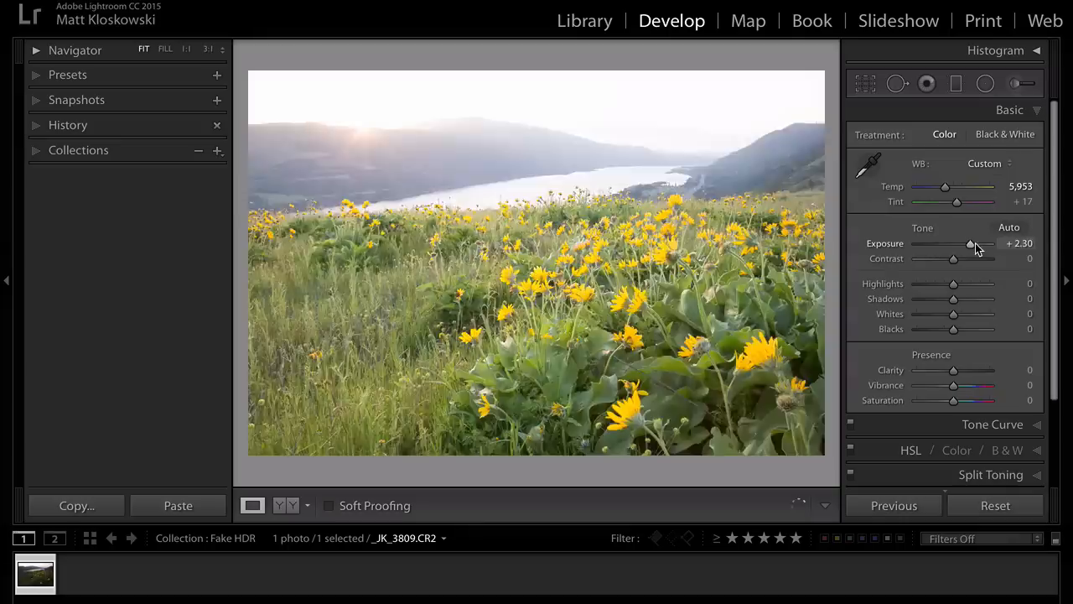
drag(972, 243, 932, 243)
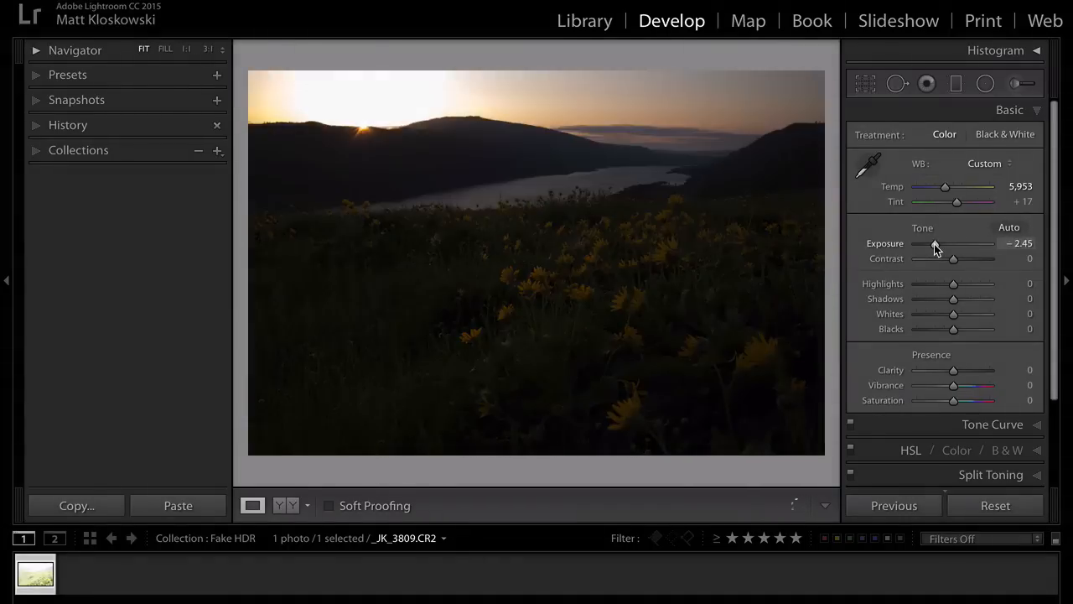
drag(945, 243, 976, 243)
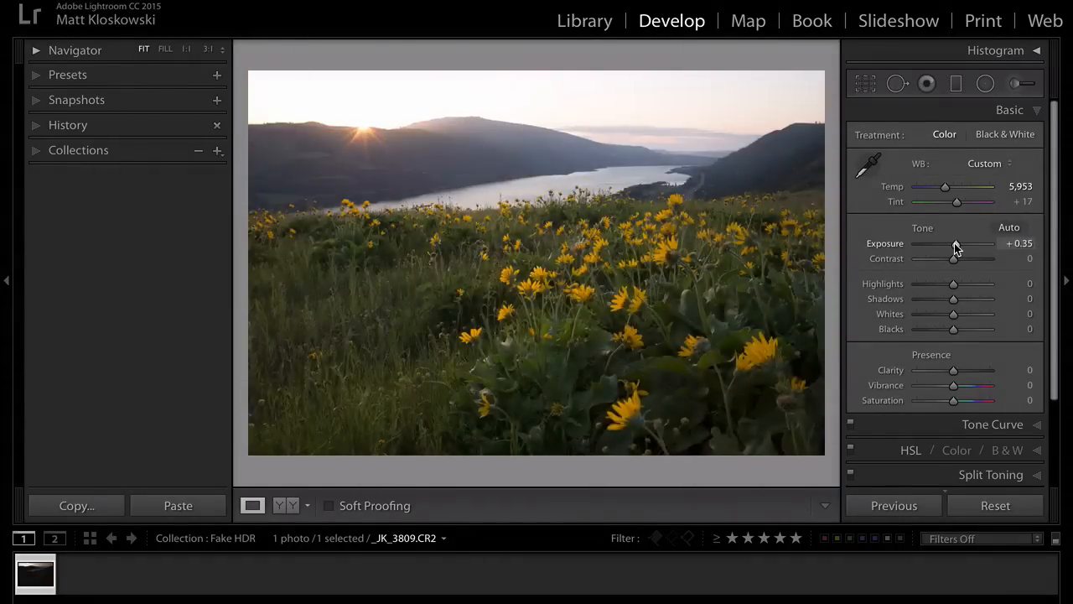
drag(952, 244, 1006, 243)
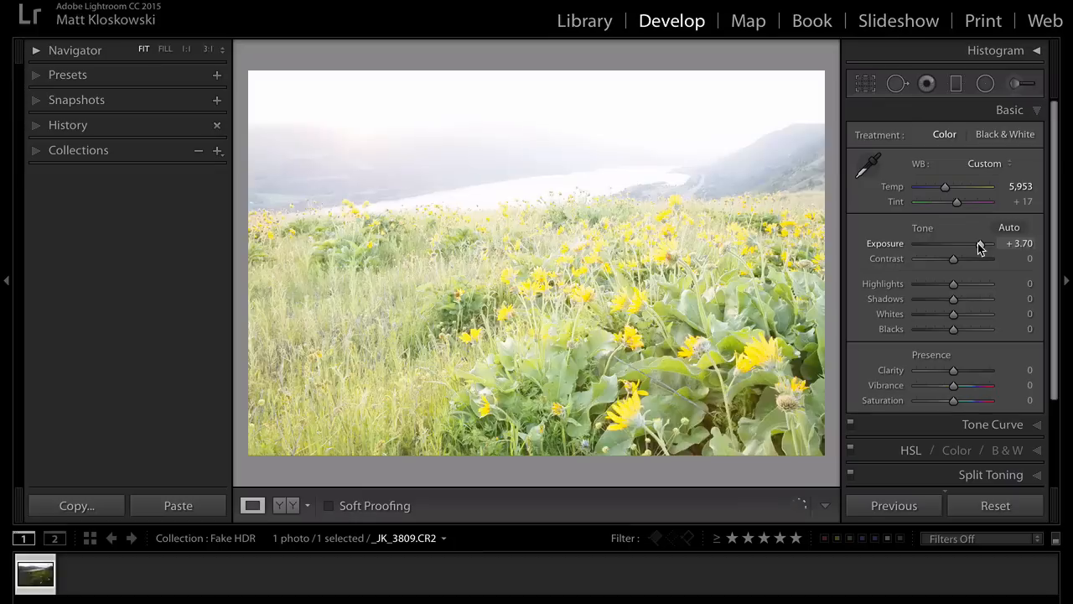
drag(981, 243, 939, 244)
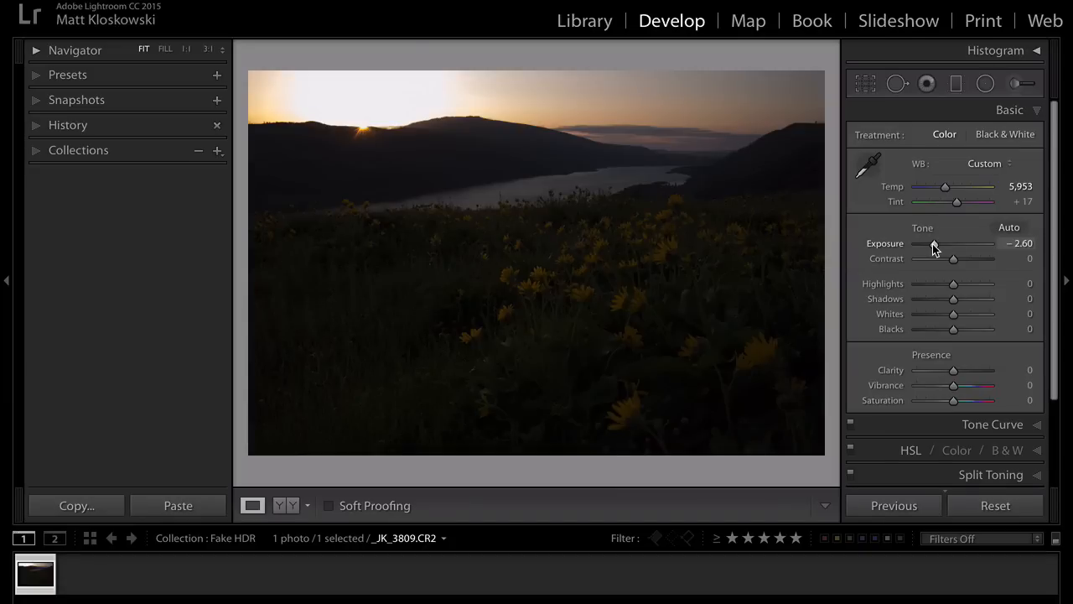
drag(934, 243, 967, 244)
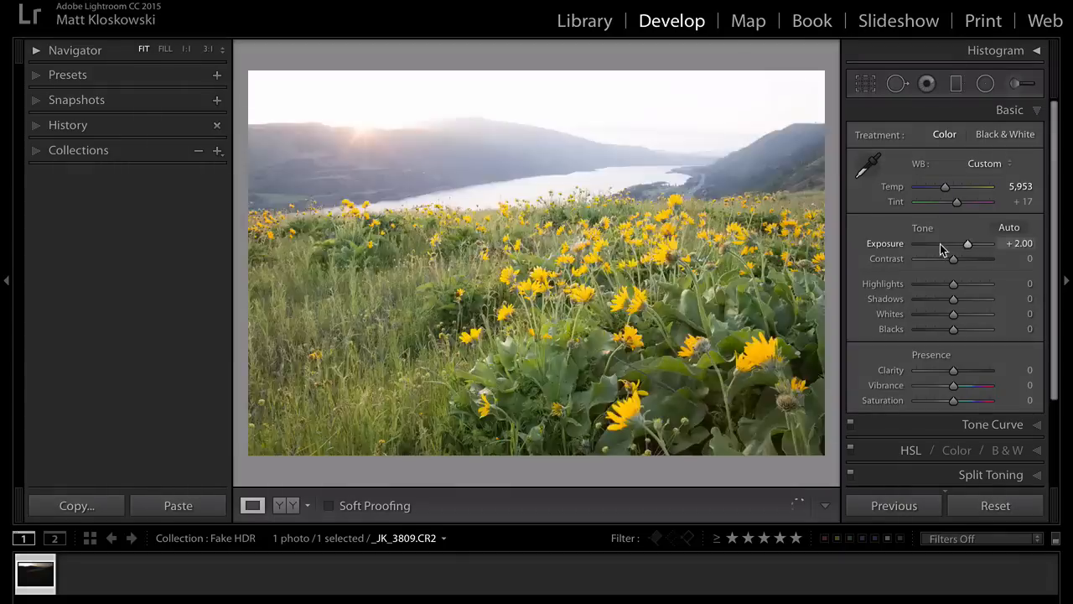
drag(966, 243, 929, 243)
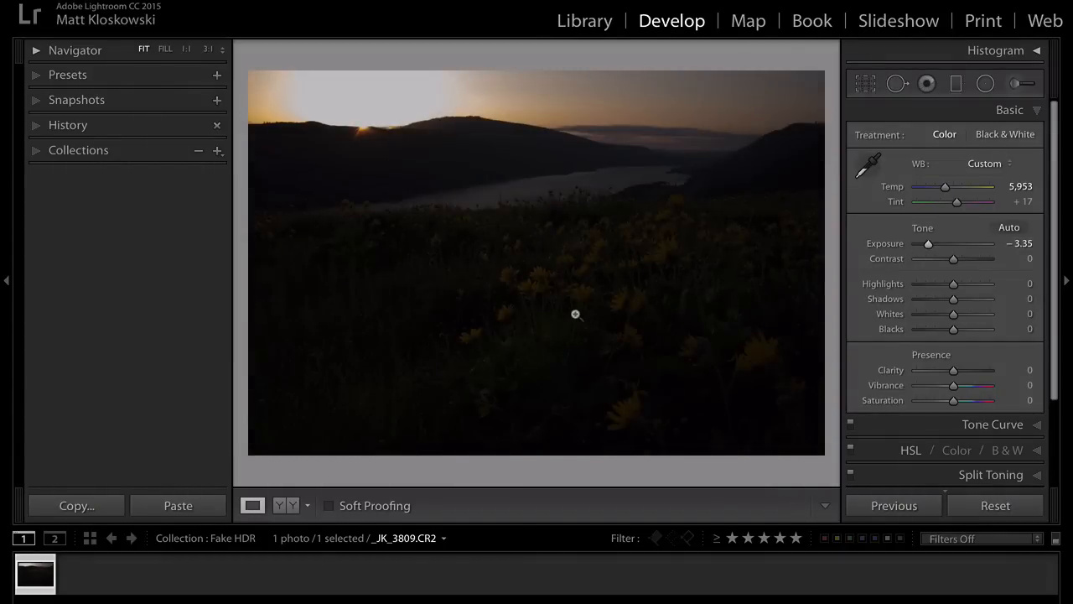
mouse_move(260, 367)
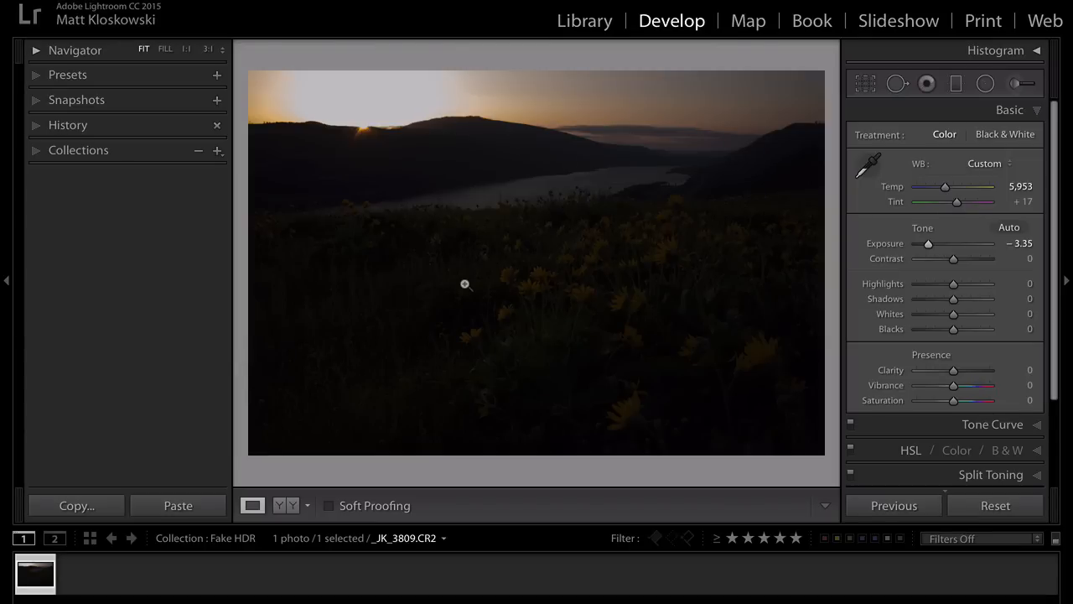
mouse_move(594, 303)
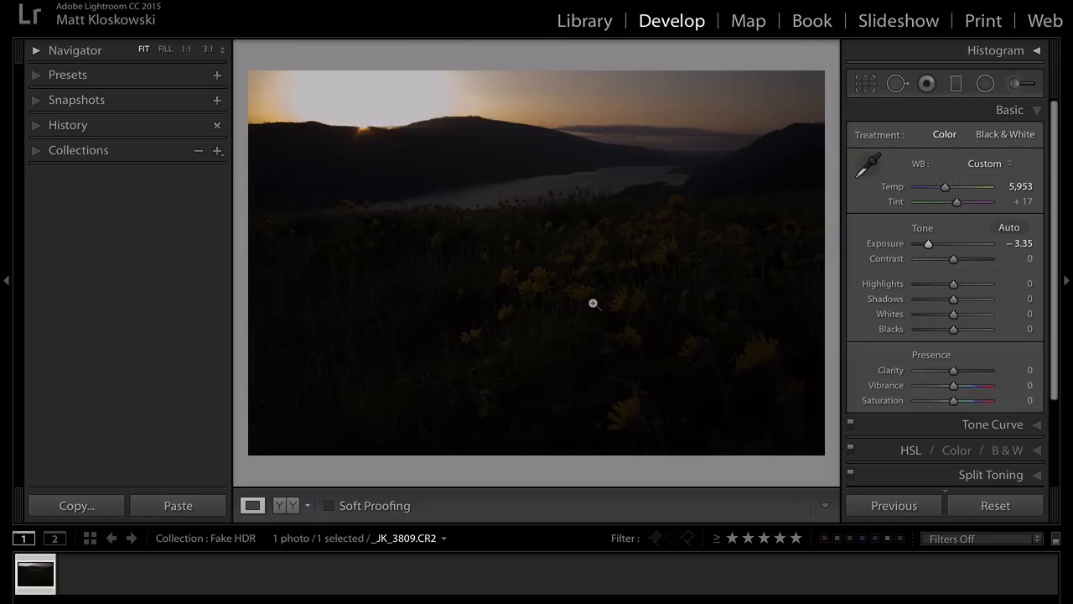
mouse_move(906, 252)
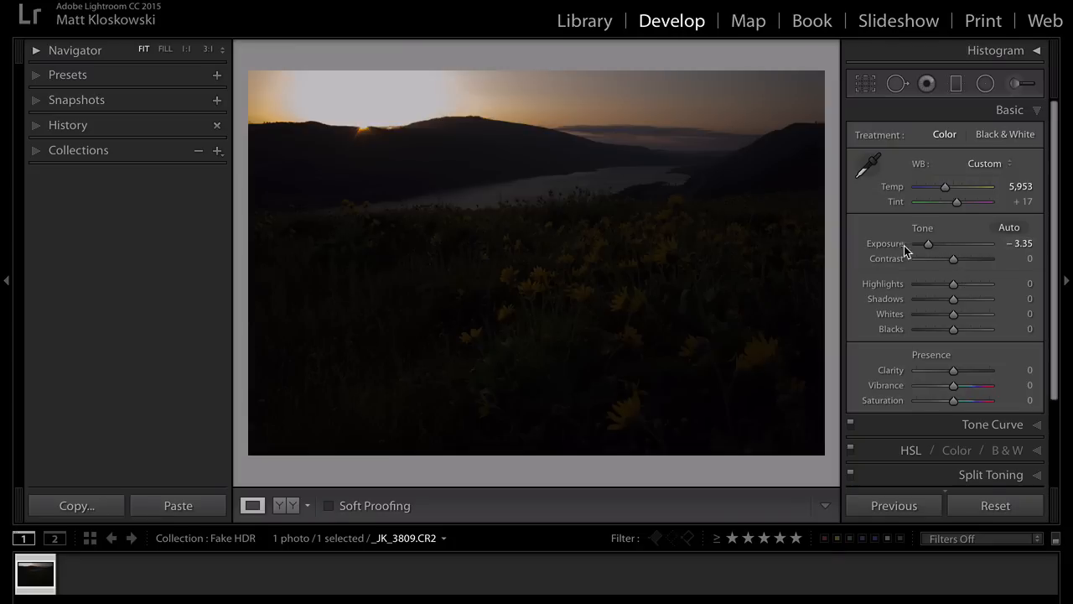
Step: Bring Exposure back up to 0.00, then pull it down again to check the sky
drag(928, 243, 952, 243)
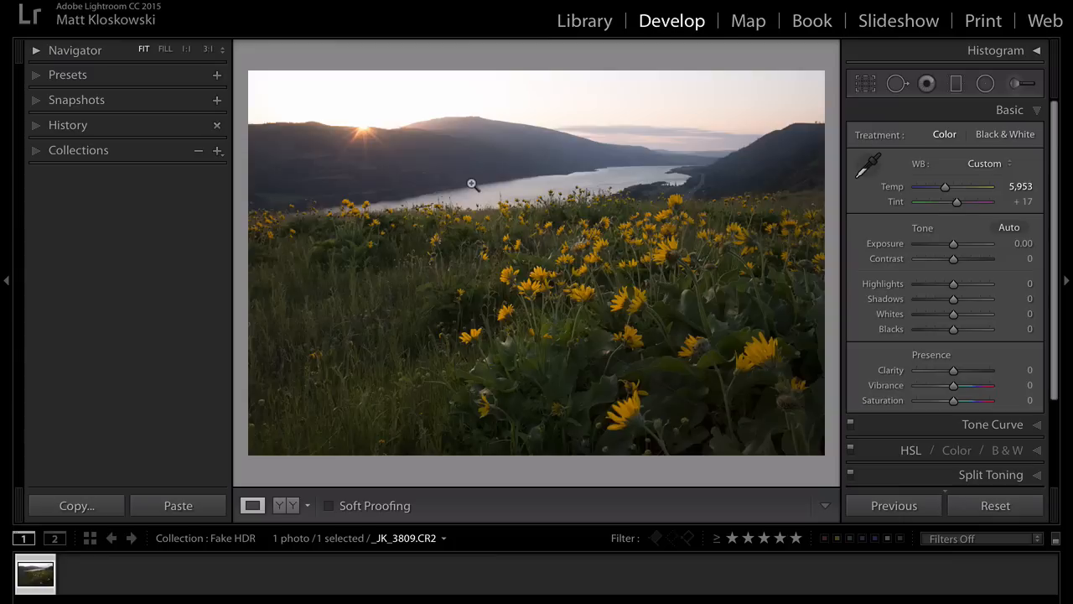
mouse_move(341, 250)
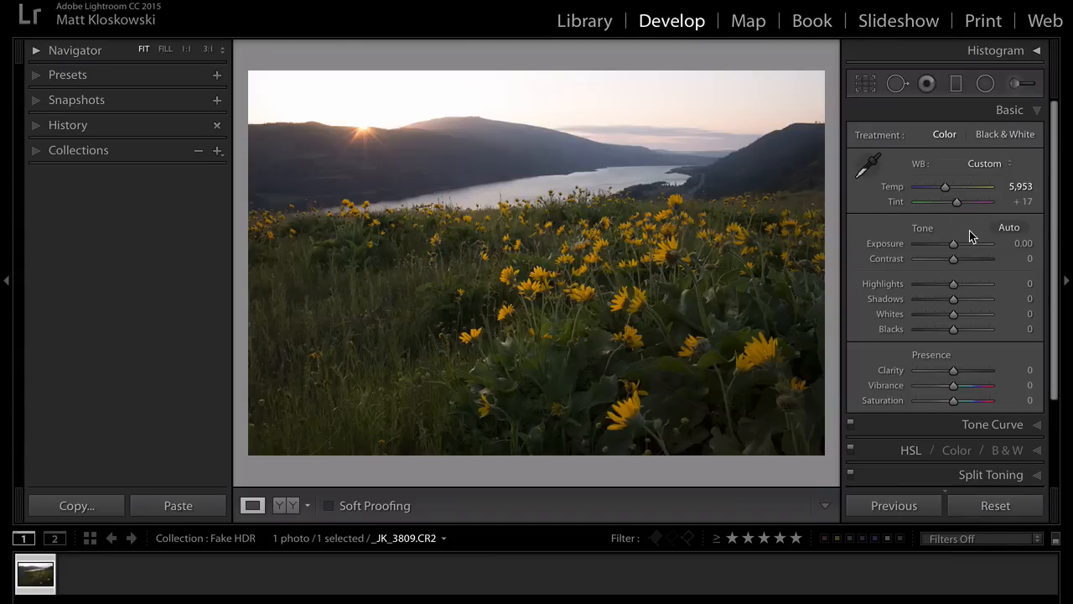
drag(952, 243, 925, 243)
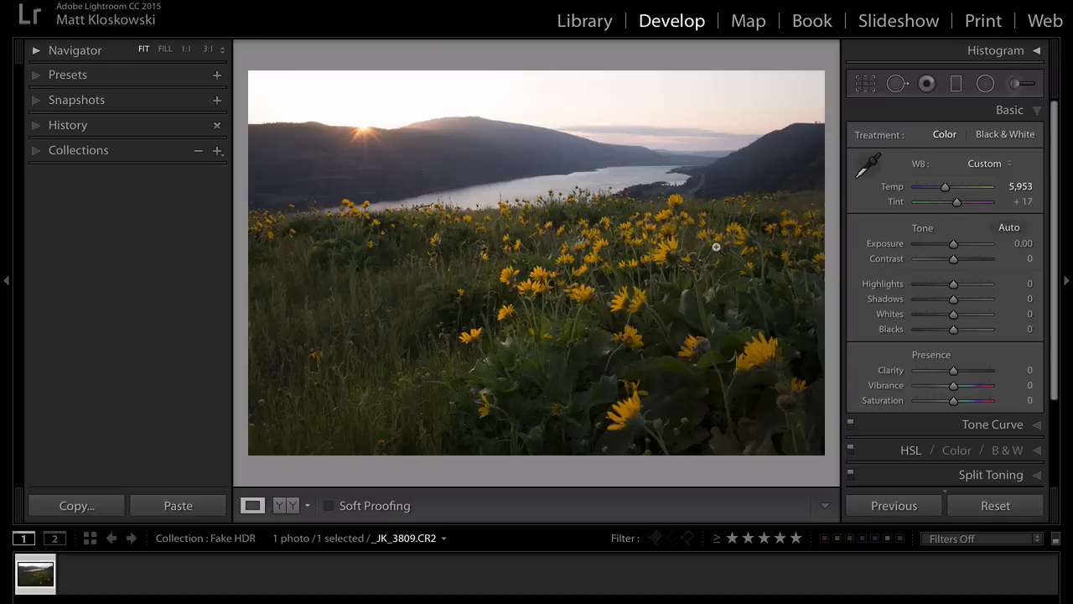
mouse_move(741, 231)
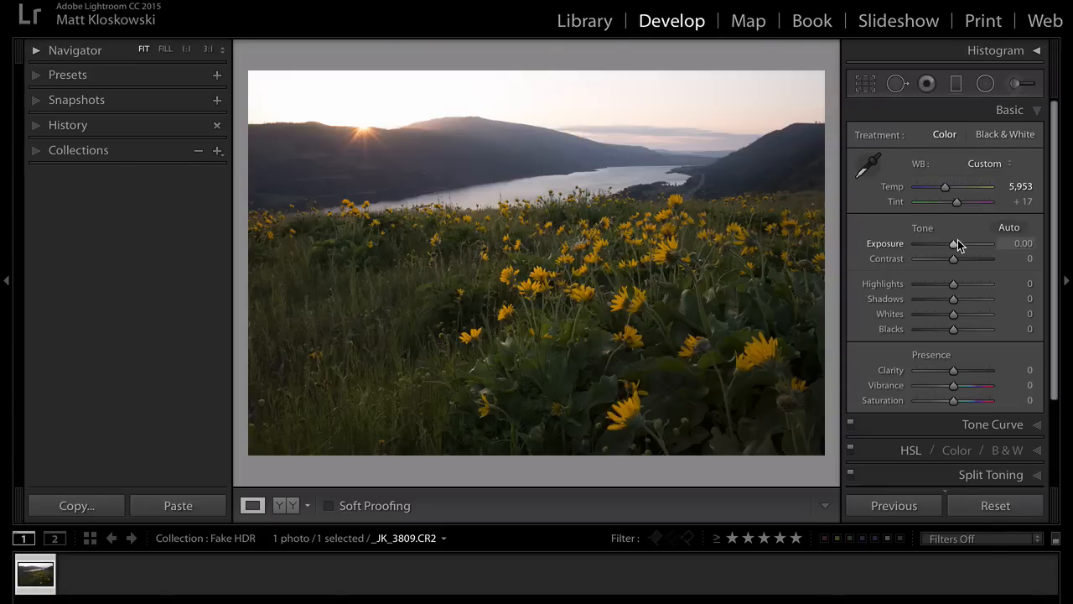
Step: Push Exposure up between +2 and +3.85, settling around +3.20 with the sky washed out
drag(953, 243, 986, 243)
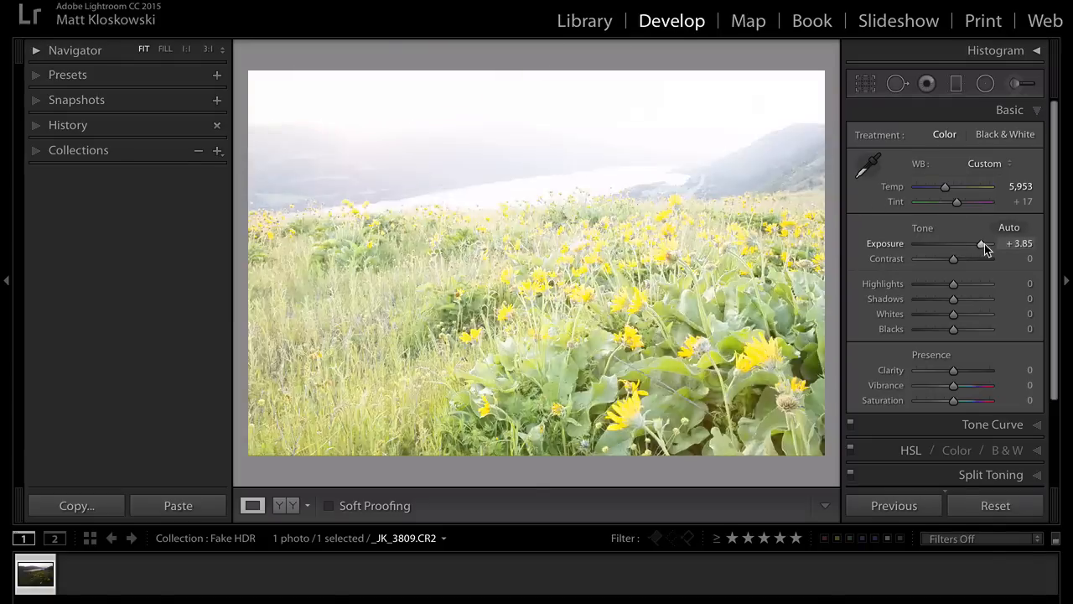
drag(982, 243, 966, 243)
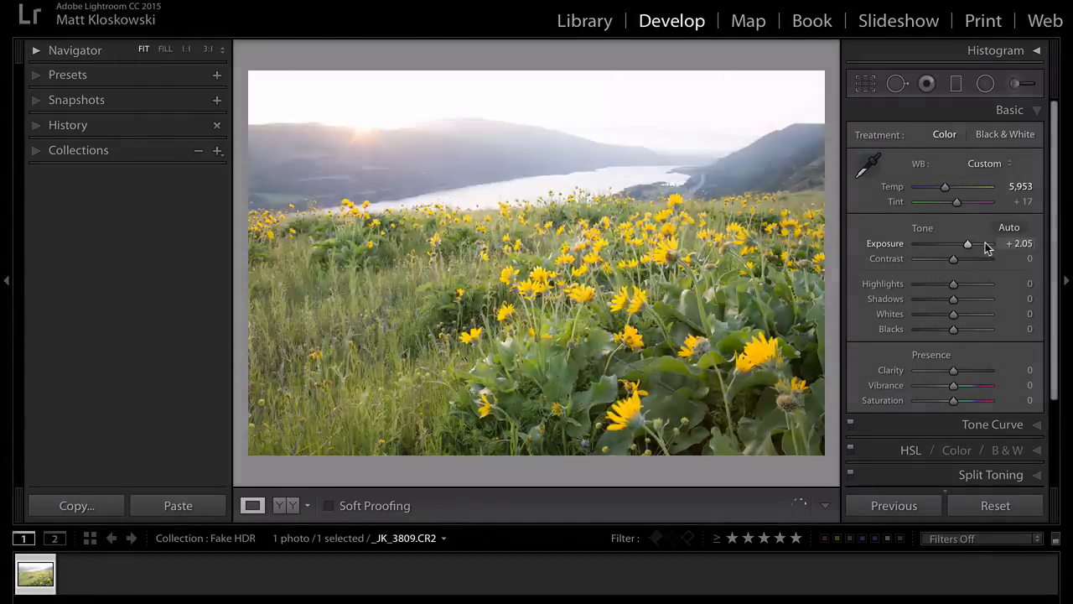
drag(969, 243, 992, 243)
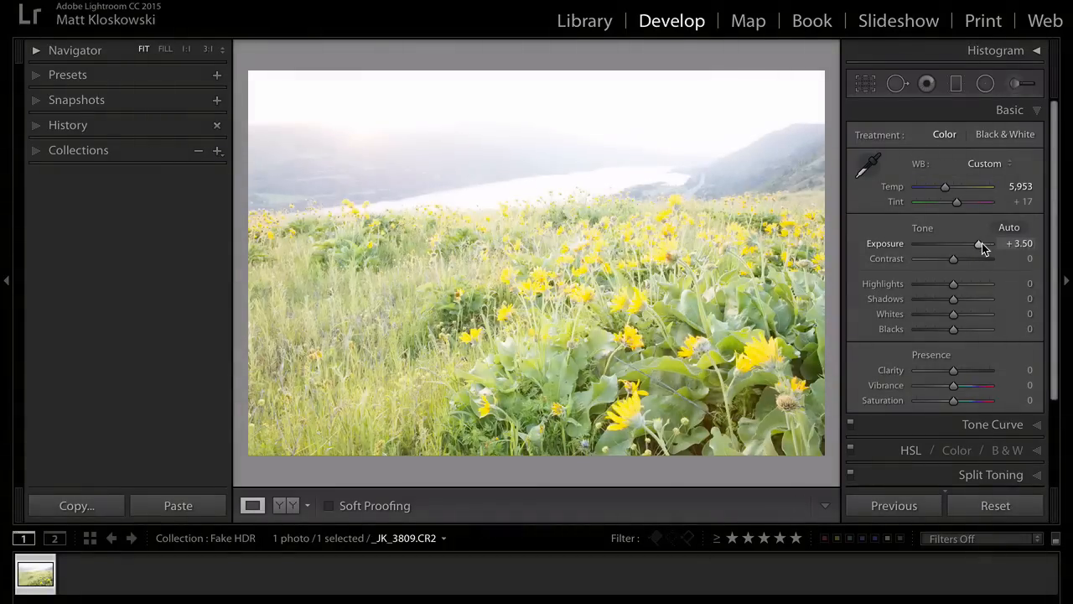
drag(952, 243, 959, 243)
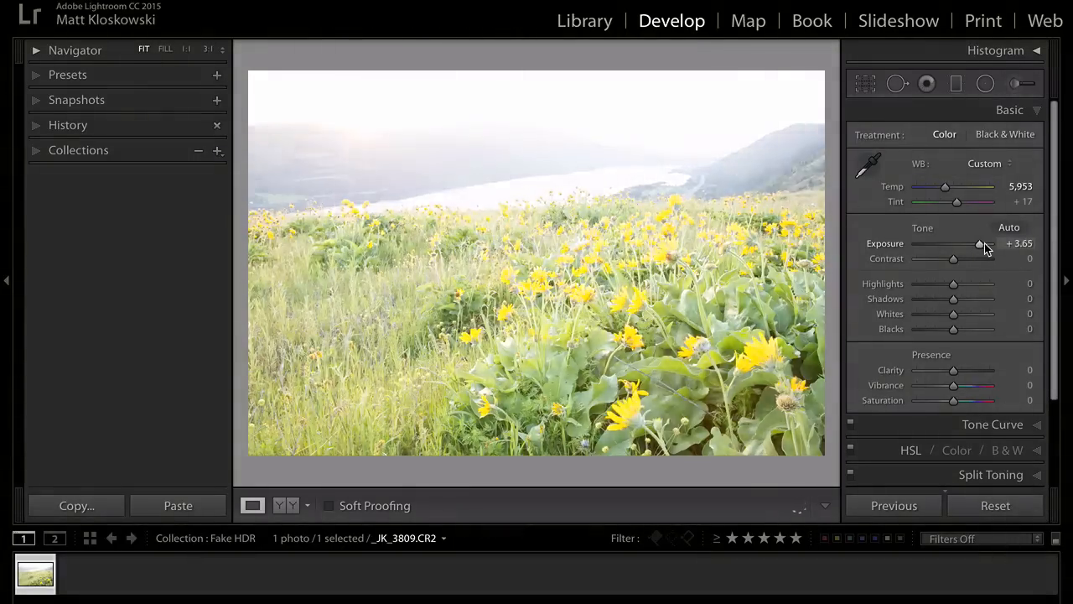
drag(979, 243, 986, 243)
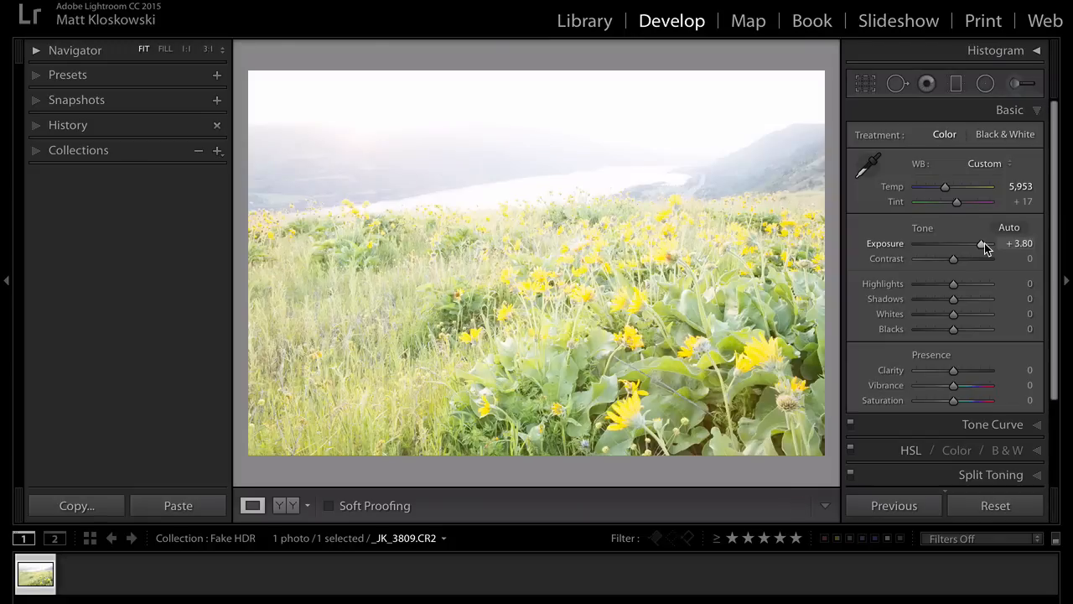
drag(964, 243, 952, 243)
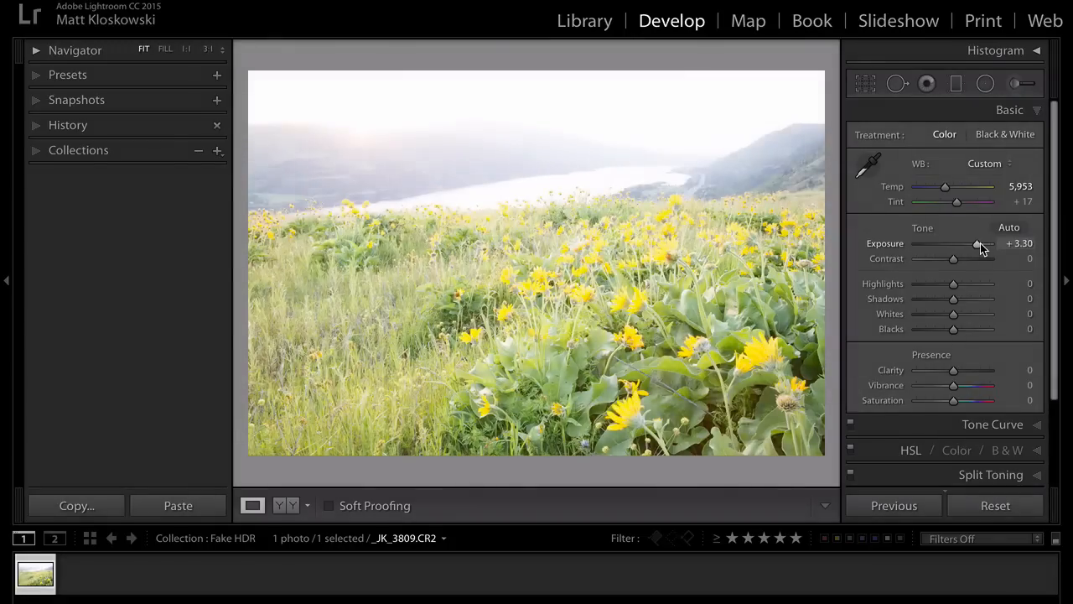
drag(981, 243, 976, 243)
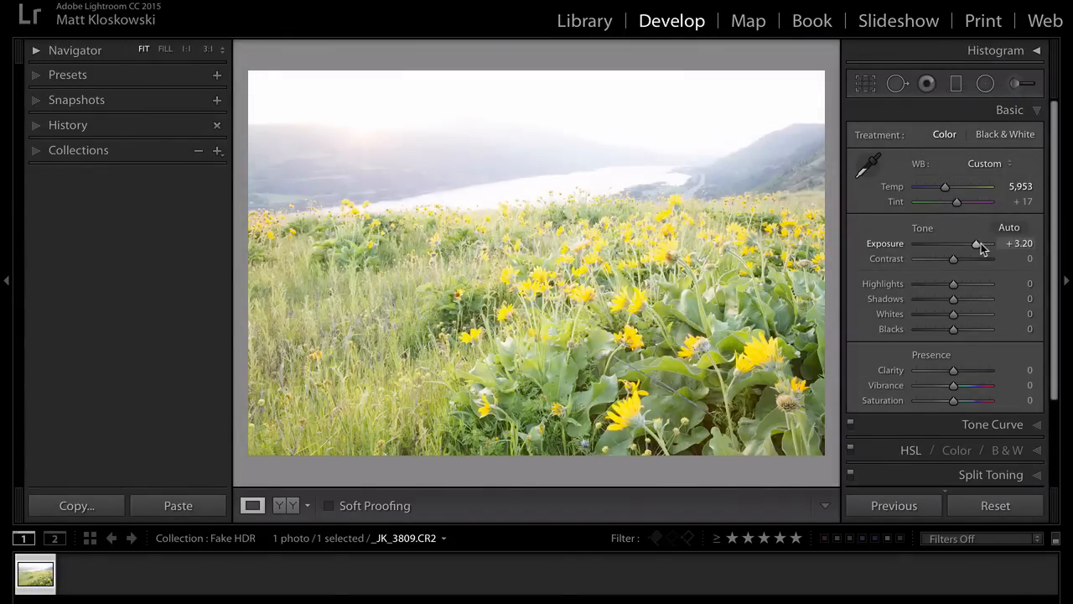
drag(976, 243, 986, 243)
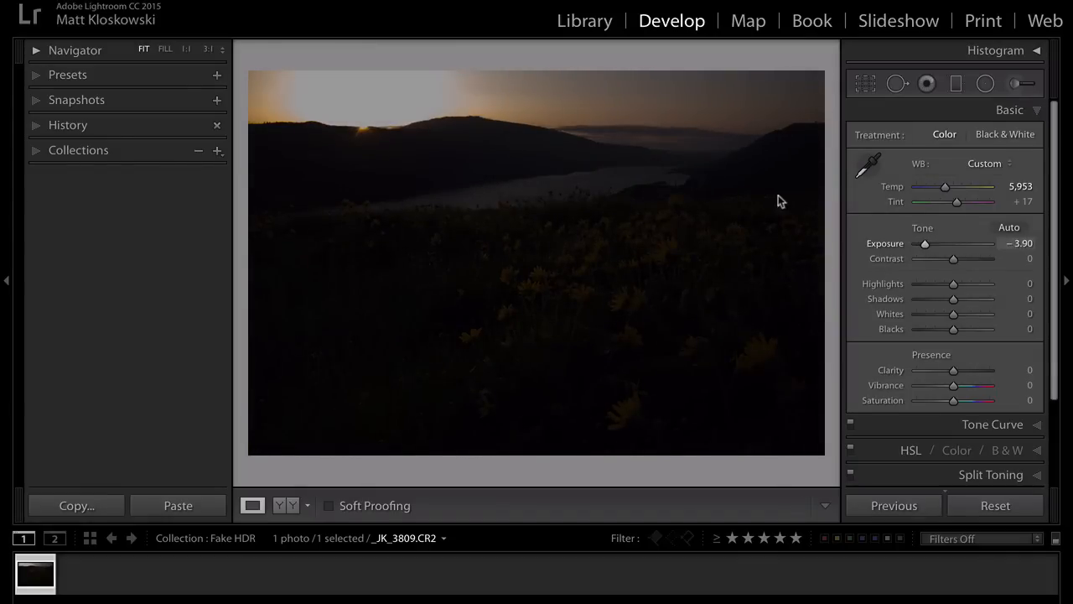
mouse_move(694, 148)
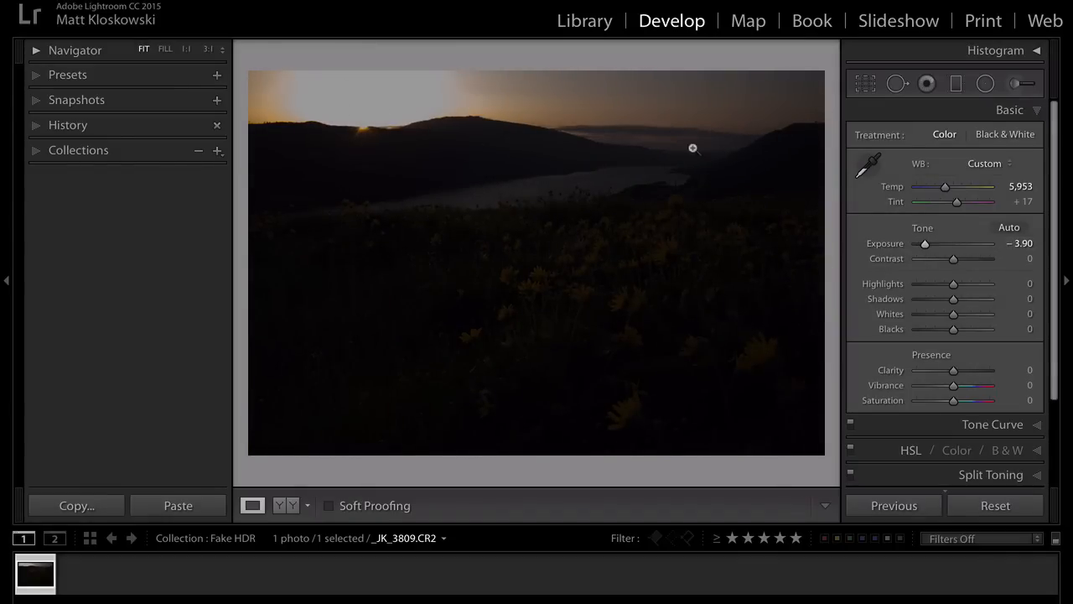
drag(925, 243, 915, 244)
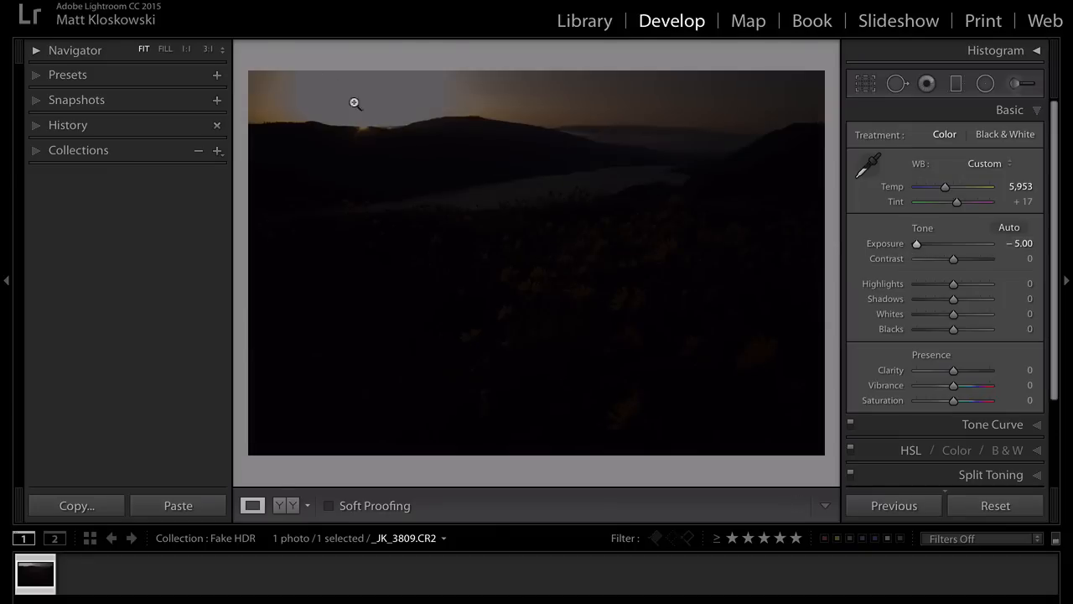
mouse_move(339, 111)
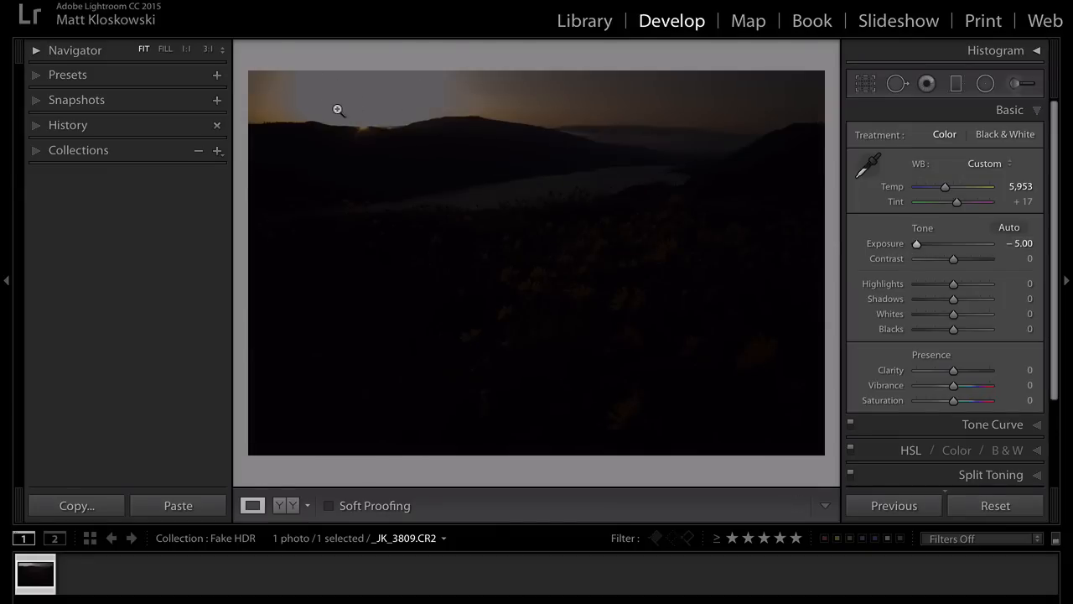
mouse_move(362, 134)
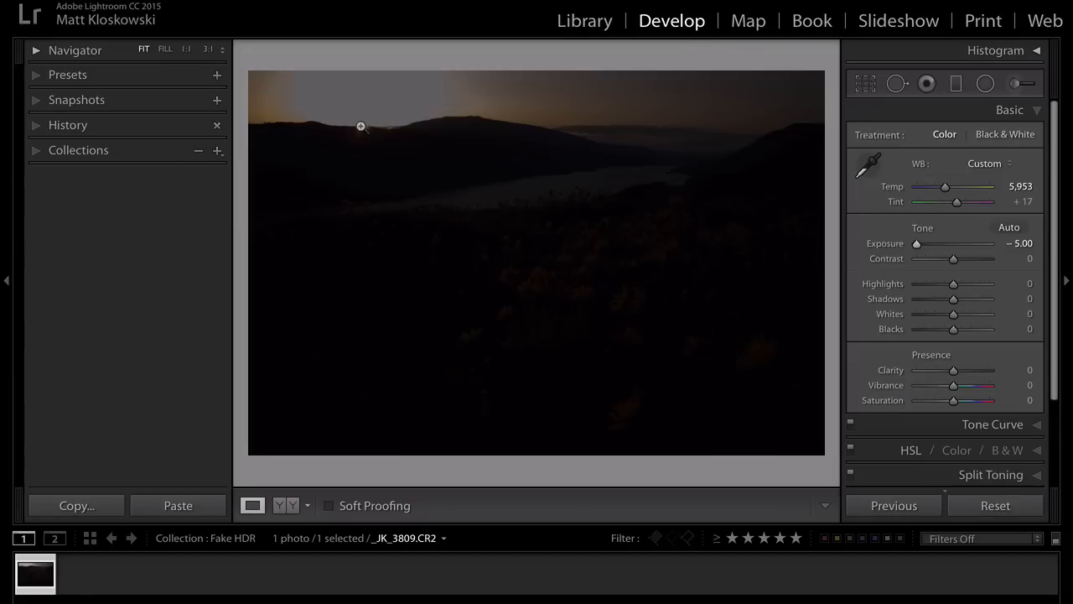
mouse_move(302, 84)
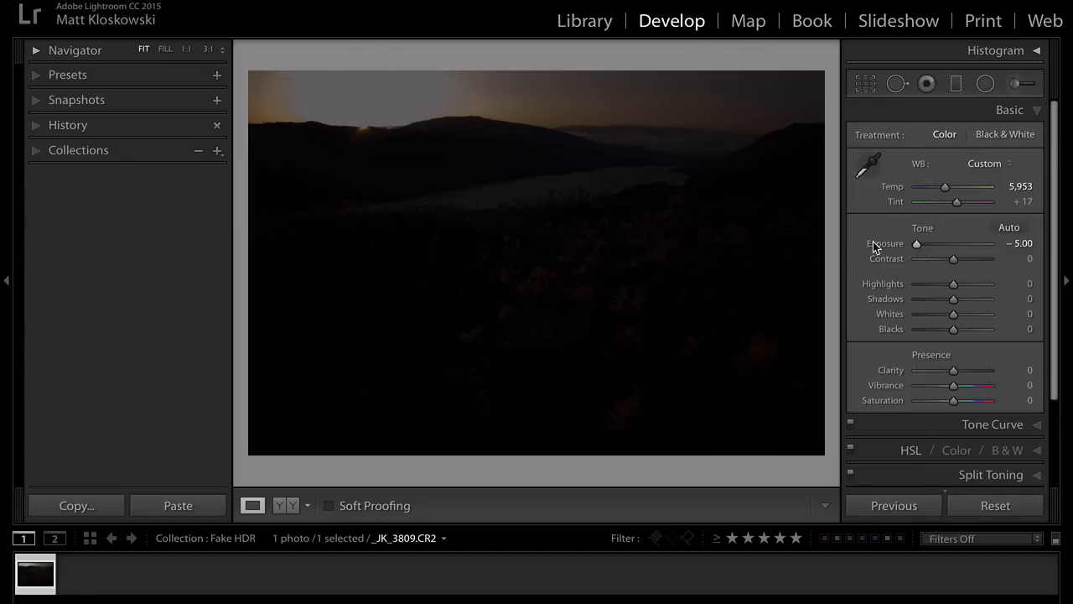
Step: Return the original CR2's Exposure to 0.00, restoring the full sunset scene
drag(916, 243, 952, 243)
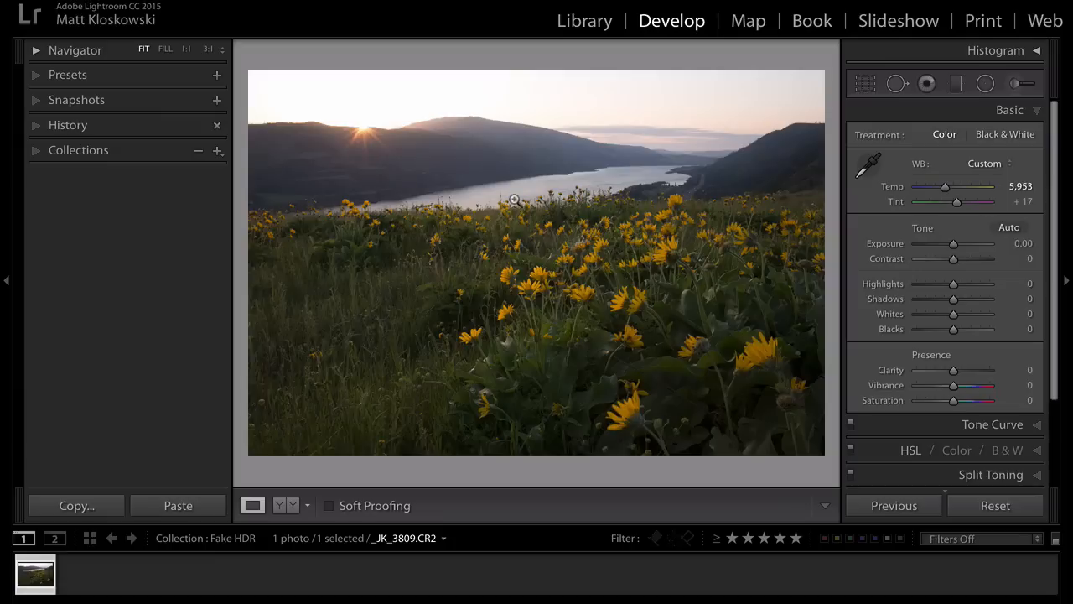
mouse_move(372, 127)
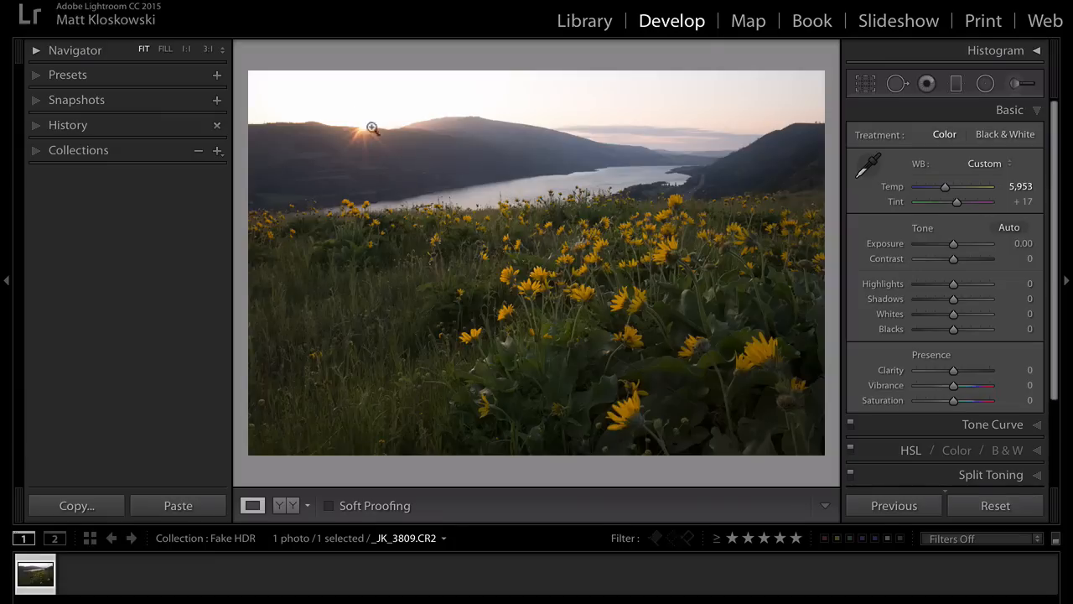
mouse_move(488, 161)
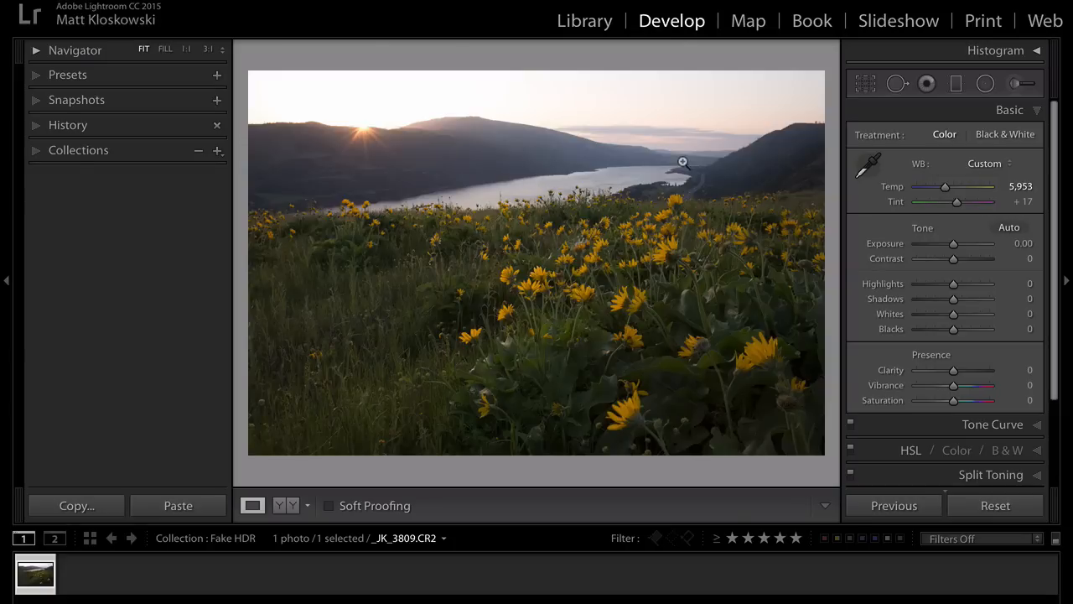
mouse_move(577, 228)
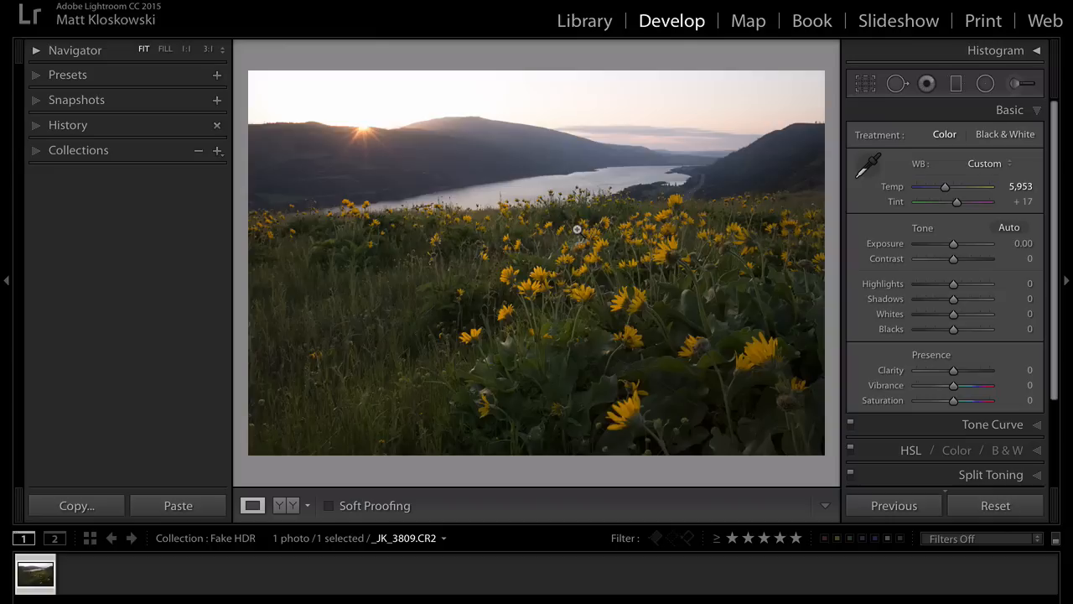
drag(952, 243, 926, 243)
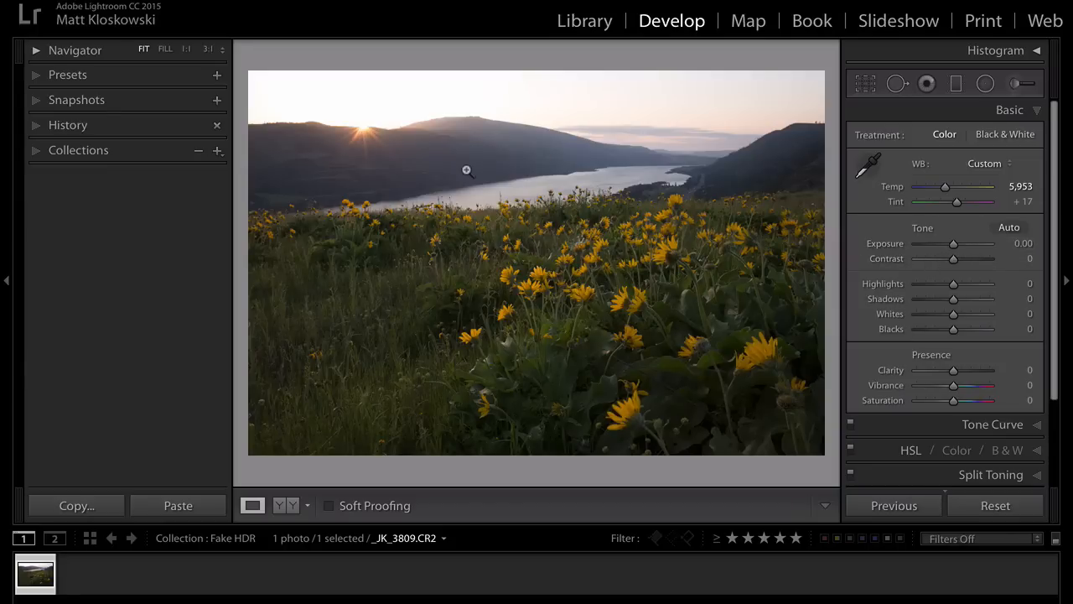
Step: Create two virtual copies at +3.90 and −5.00 exposure and select all three versions
right_click(466, 171)
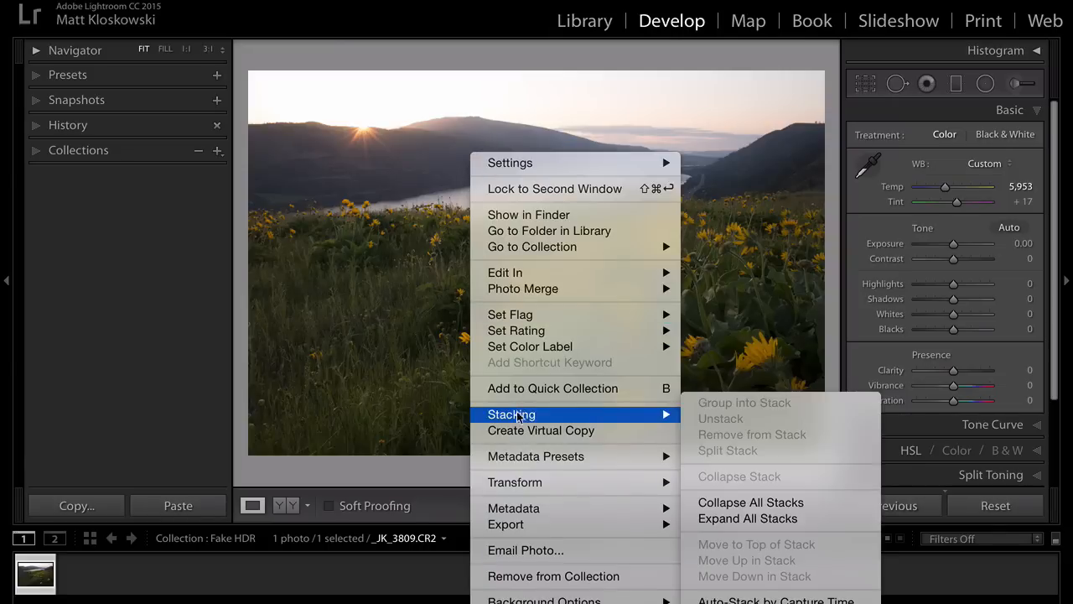
click(539, 430)
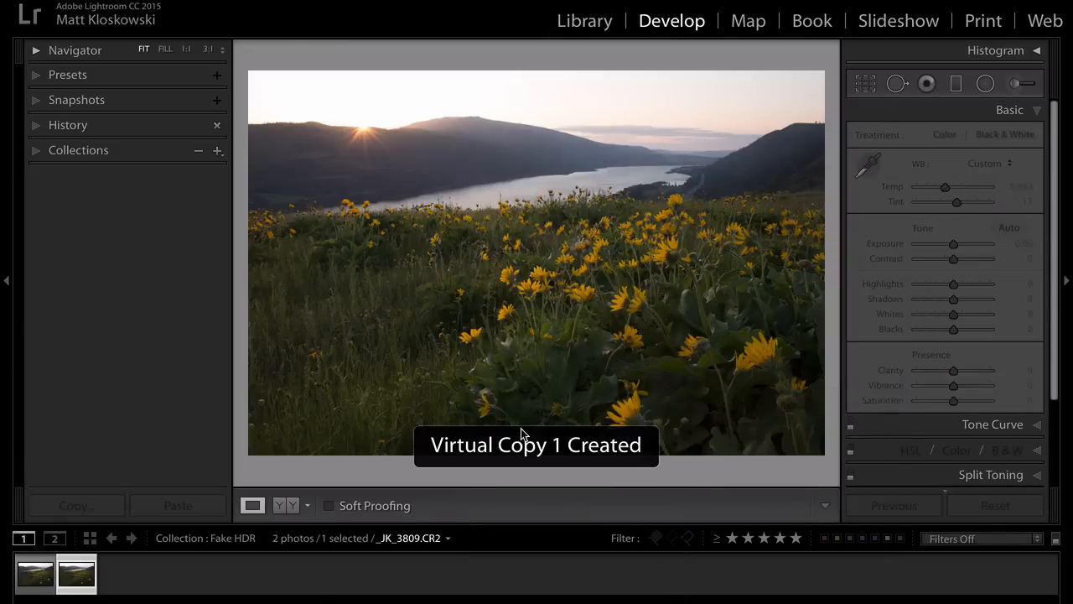
drag(952, 245, 981, 245)
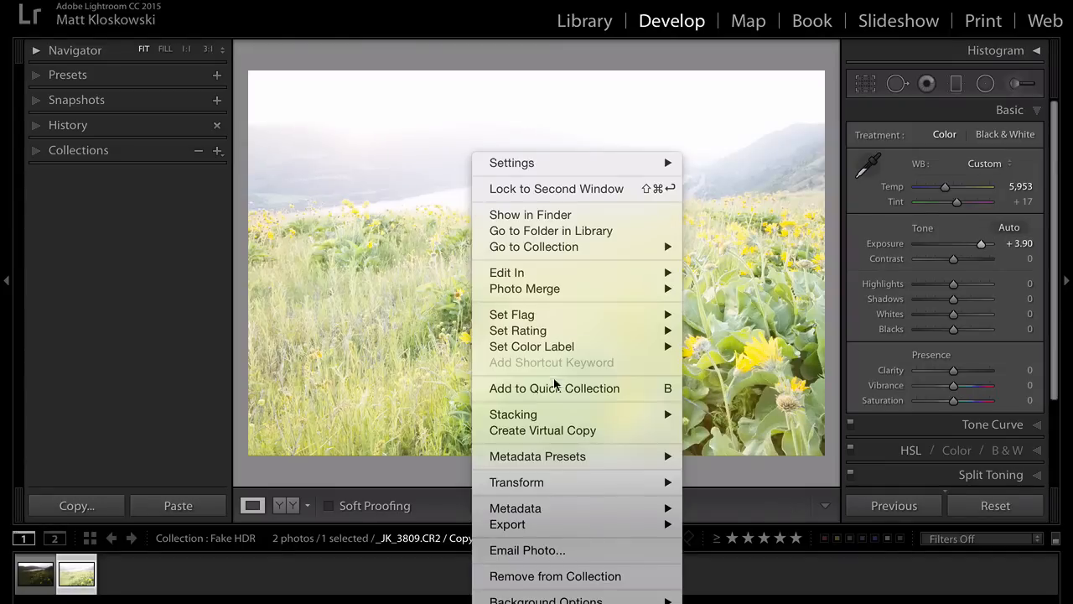
click(543, 430)
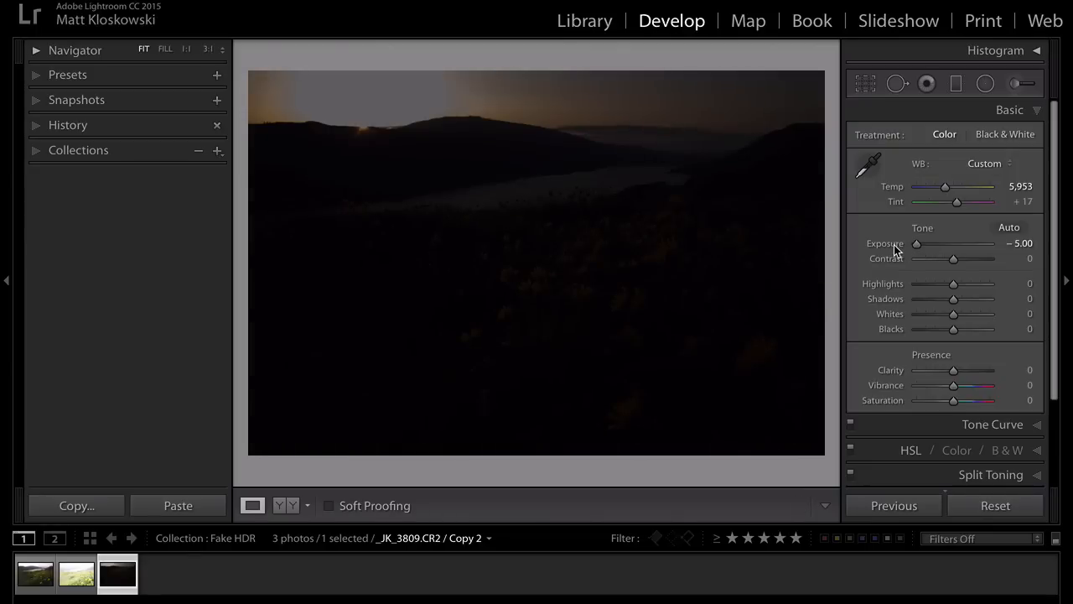
mouse_move(384, 103)
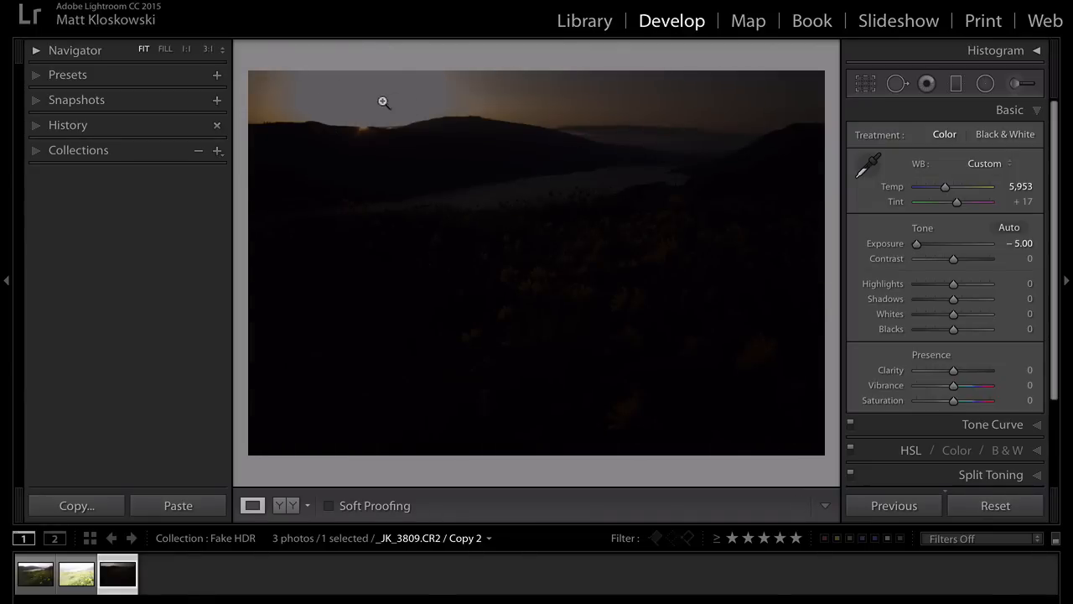
mouse_move(369, 95)
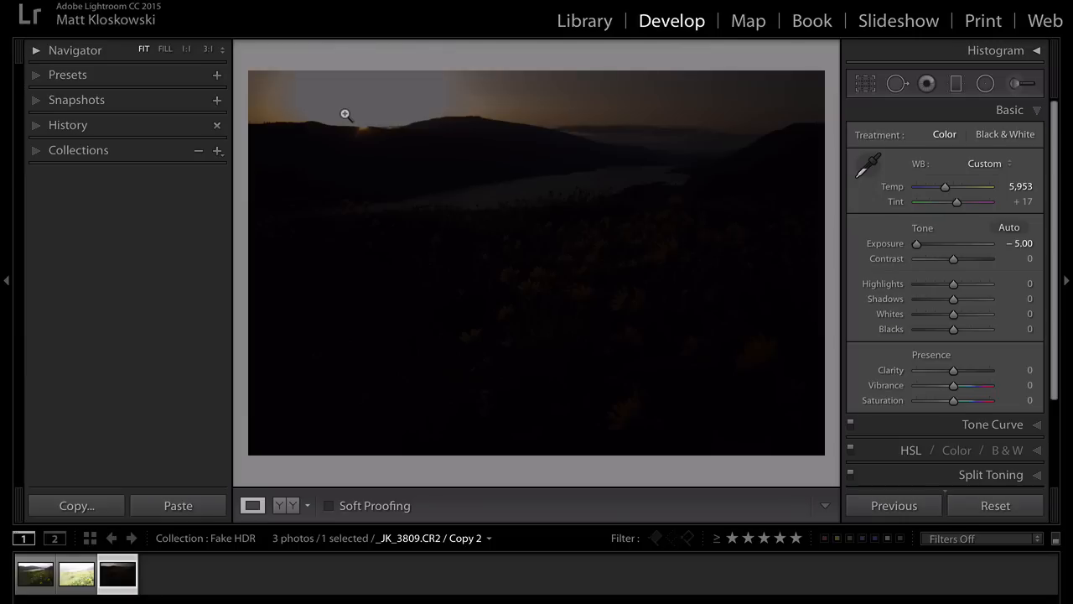
click(35, 573)
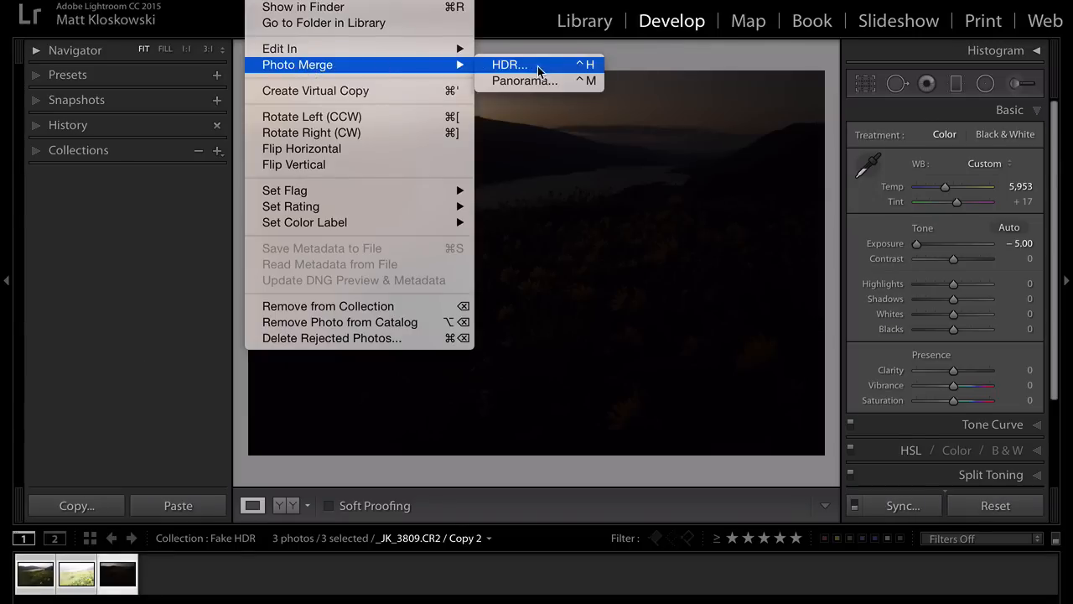
Step: Merge the three exposures into an HDR with Auto Align, Auto Tone and Deghost None
click(508, 64)
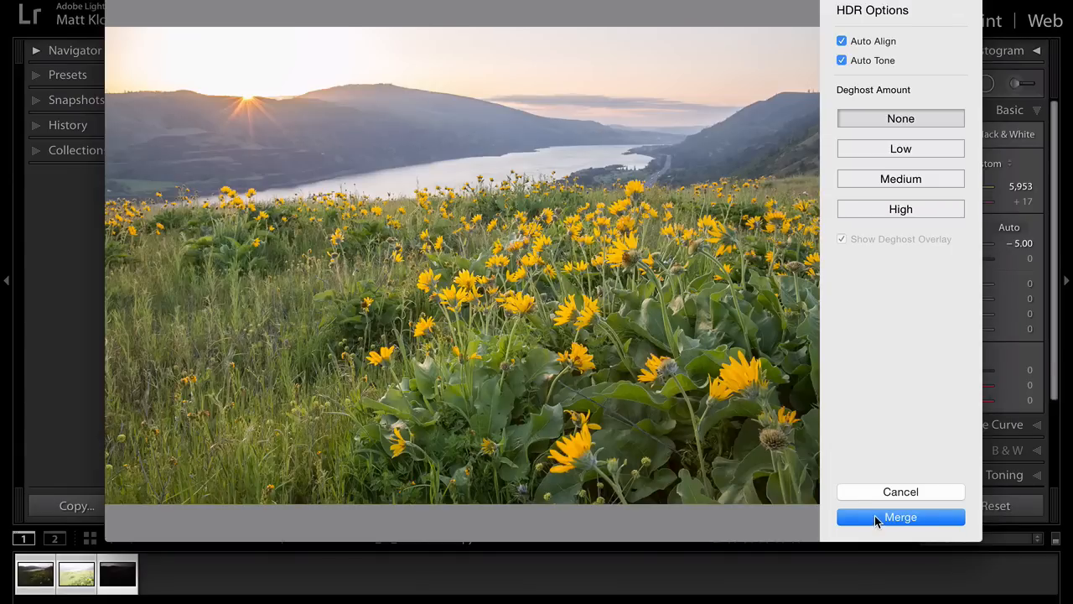
click(901, 516)
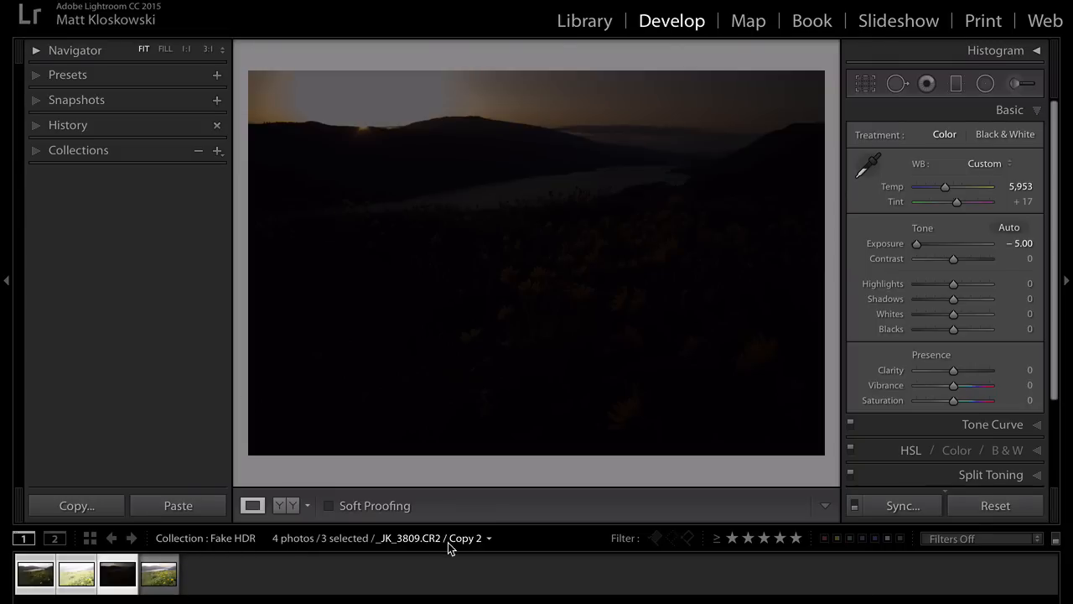
Step: Select the merged HDR DNG to view its auto-toned result (Exposure +1.30, Highlights −100, Shadows +70)
click(158, 574)
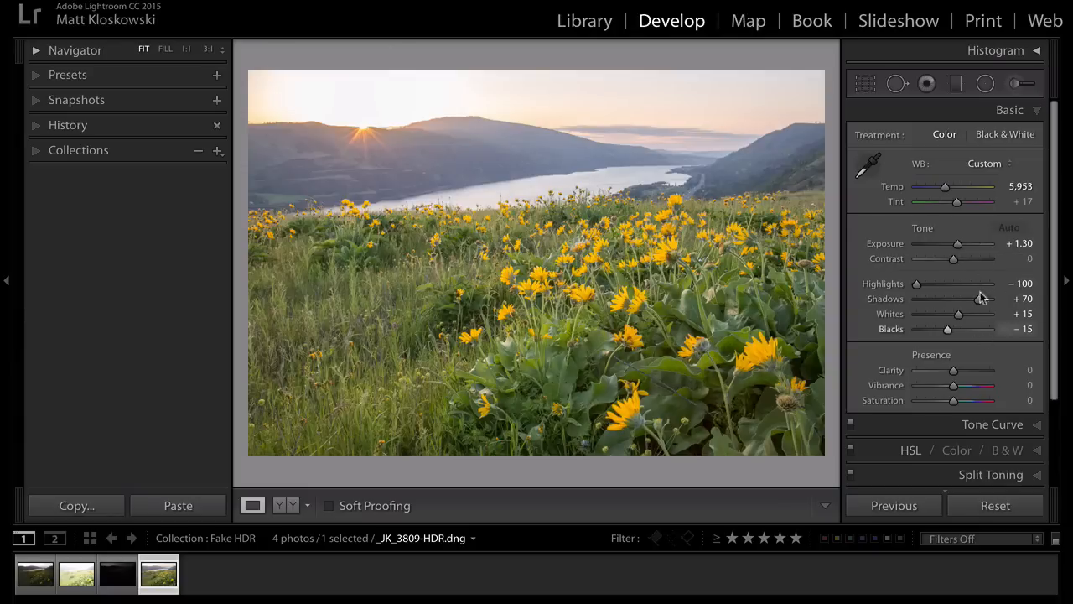
mouse_move(964, 332)
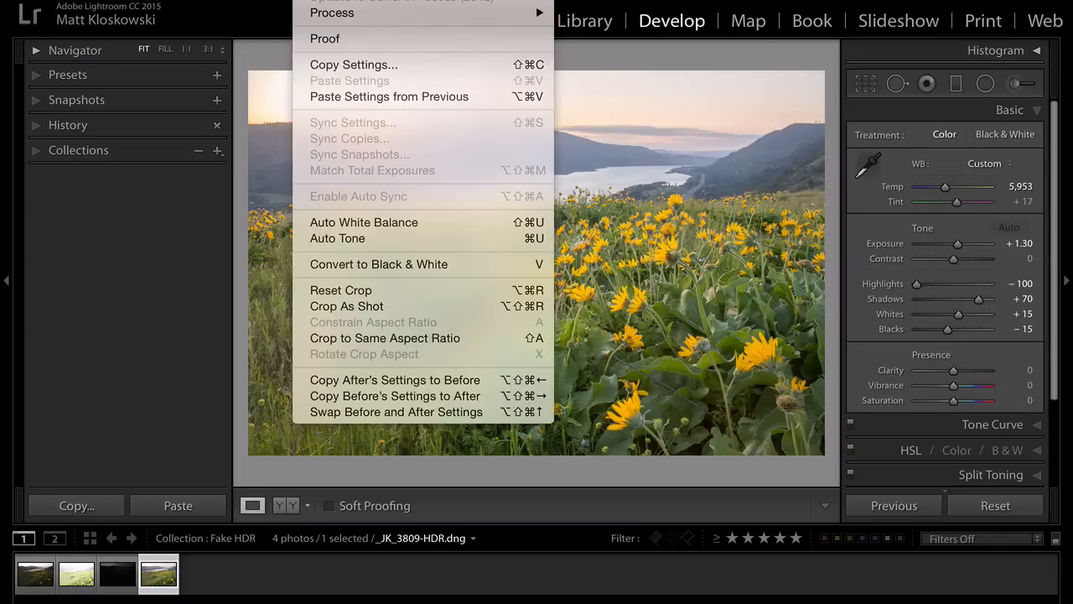
Step: Copy the HDR DNG's Basic Tone settings, excluding Local Adjustments and Spot Removal
click(352, 64)
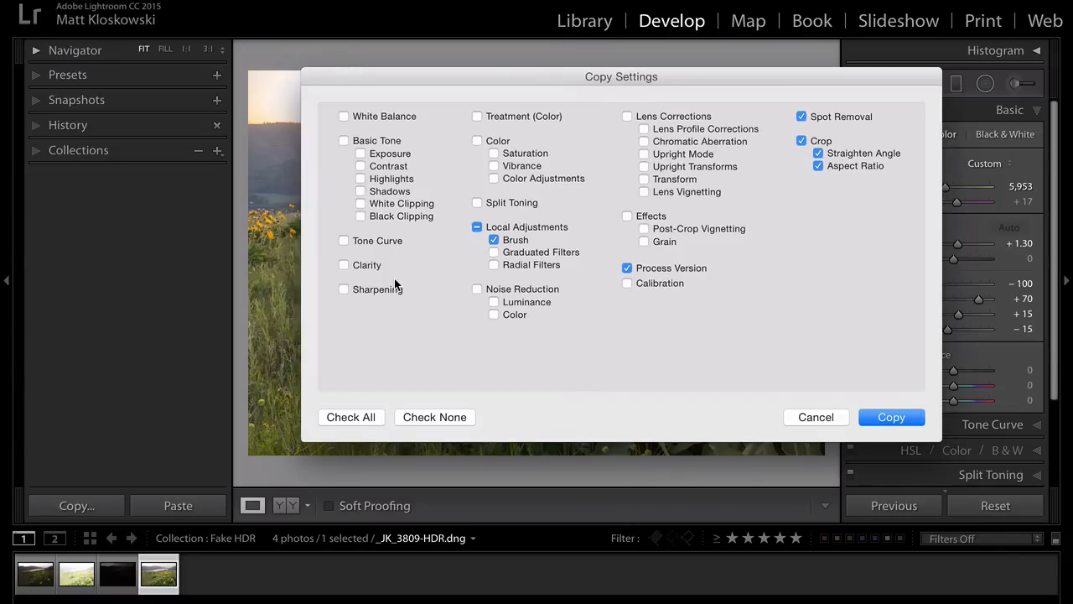
mouse_move(359, 205)
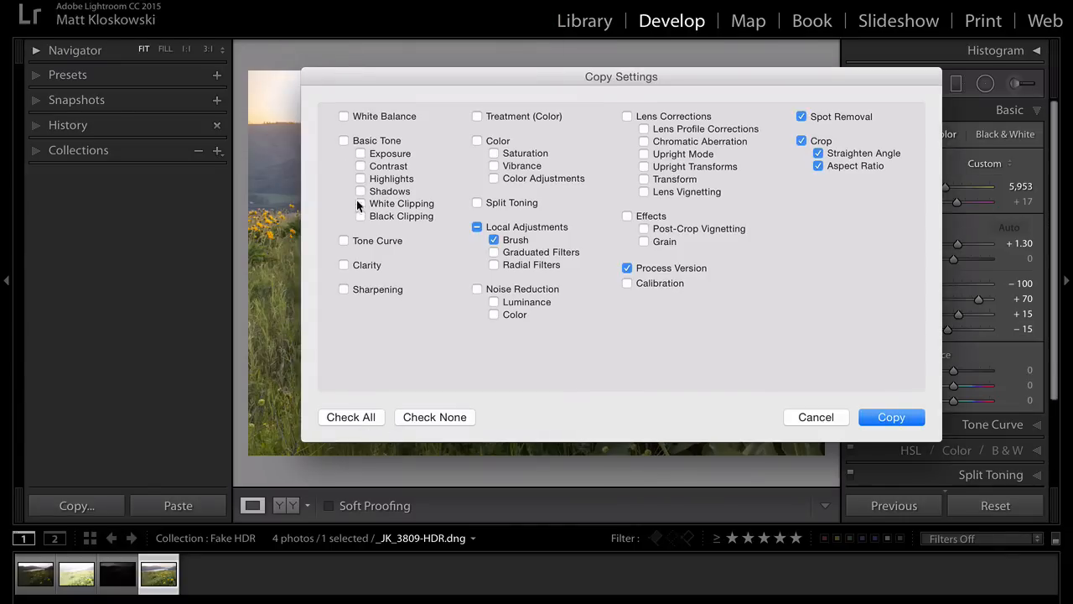
click(342, 141)
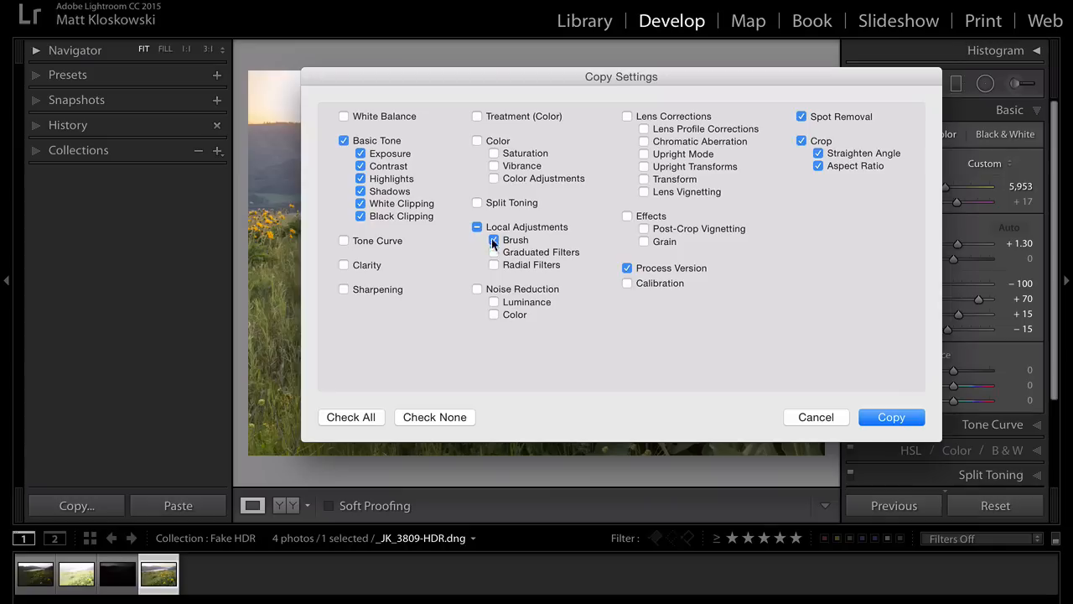
click(476, 226)
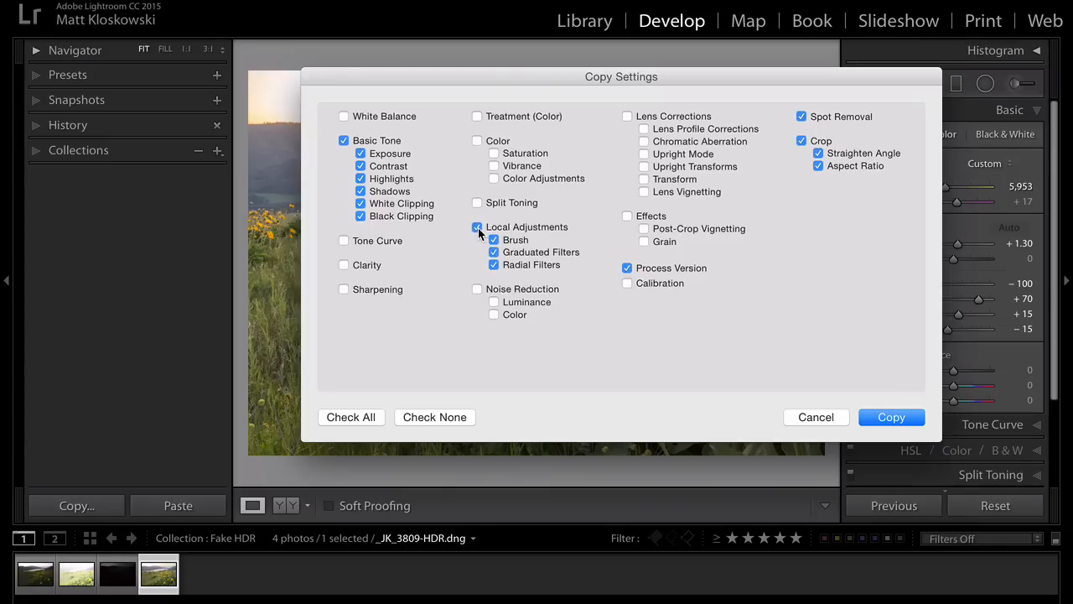
click(476, 226)
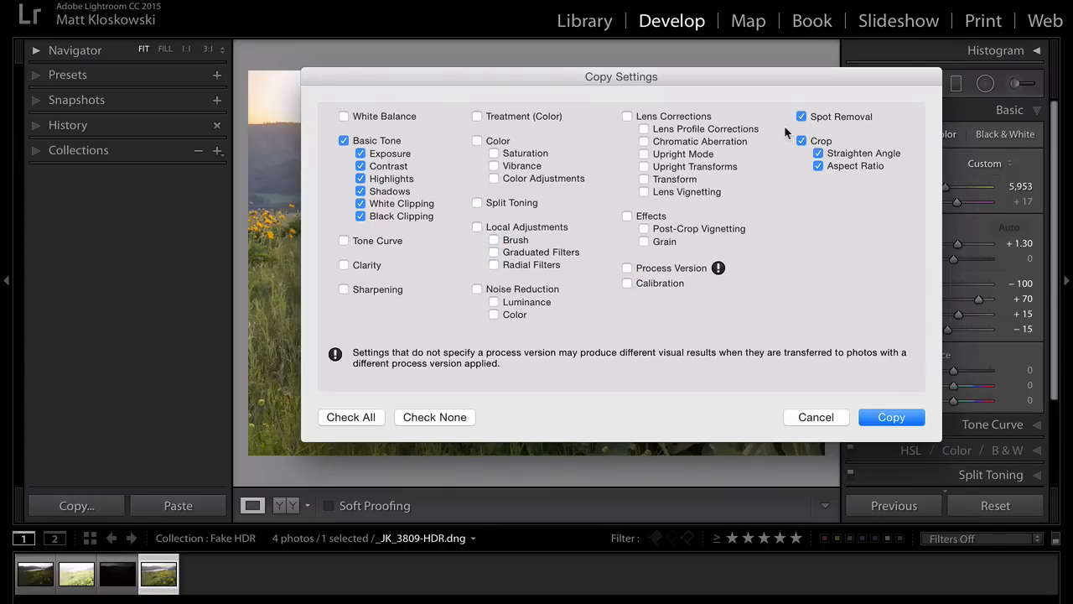
click(802, 118)
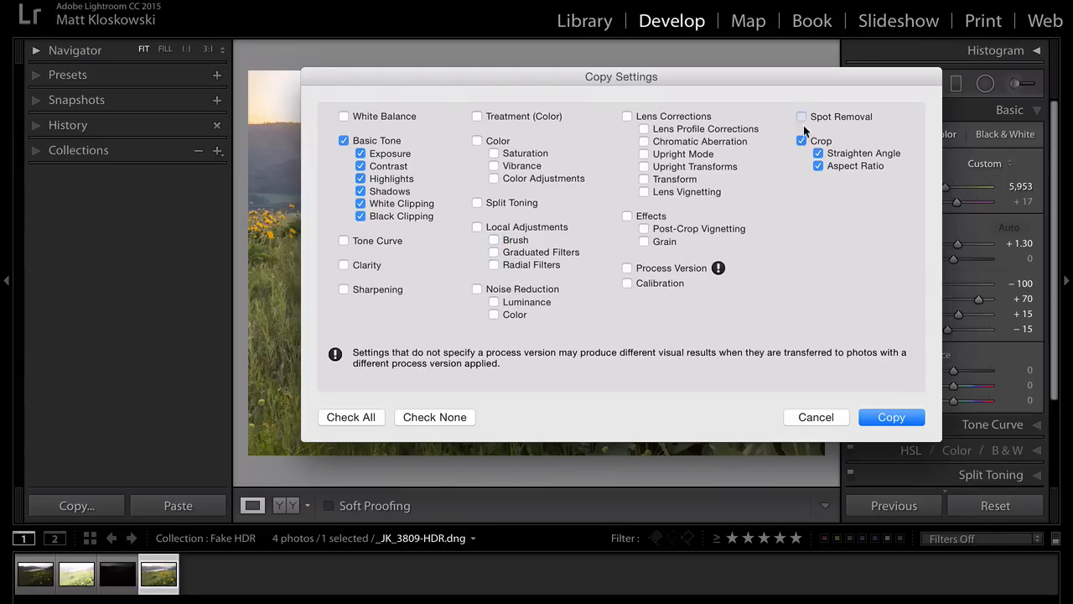
click(892, 416)
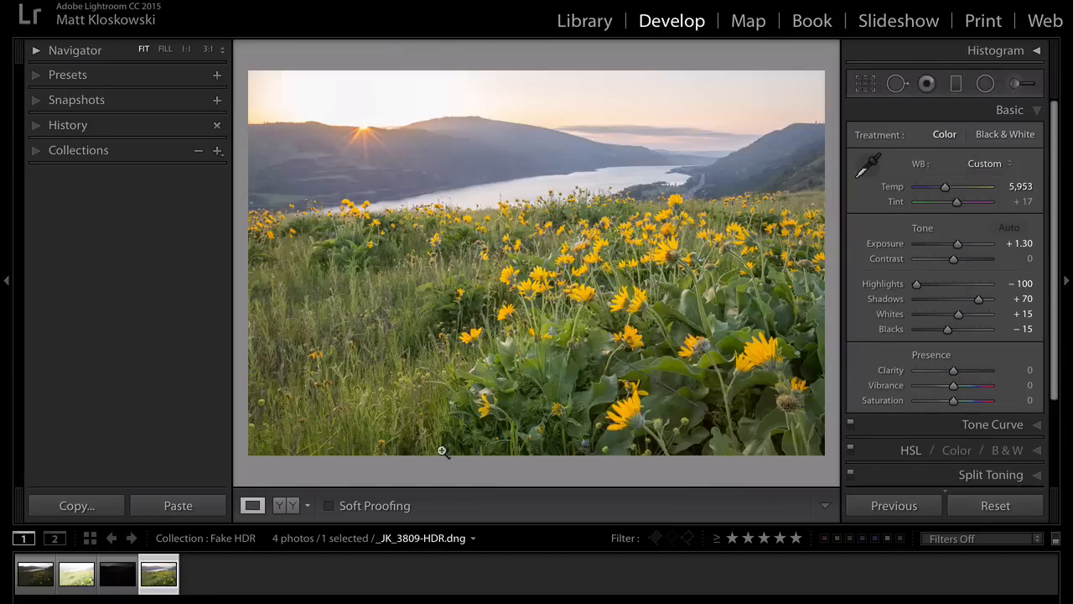
Step: Paste the HDR settings onto the CR2, reset it to defaults, and flip between CR2 and HDR
click(34, 574)
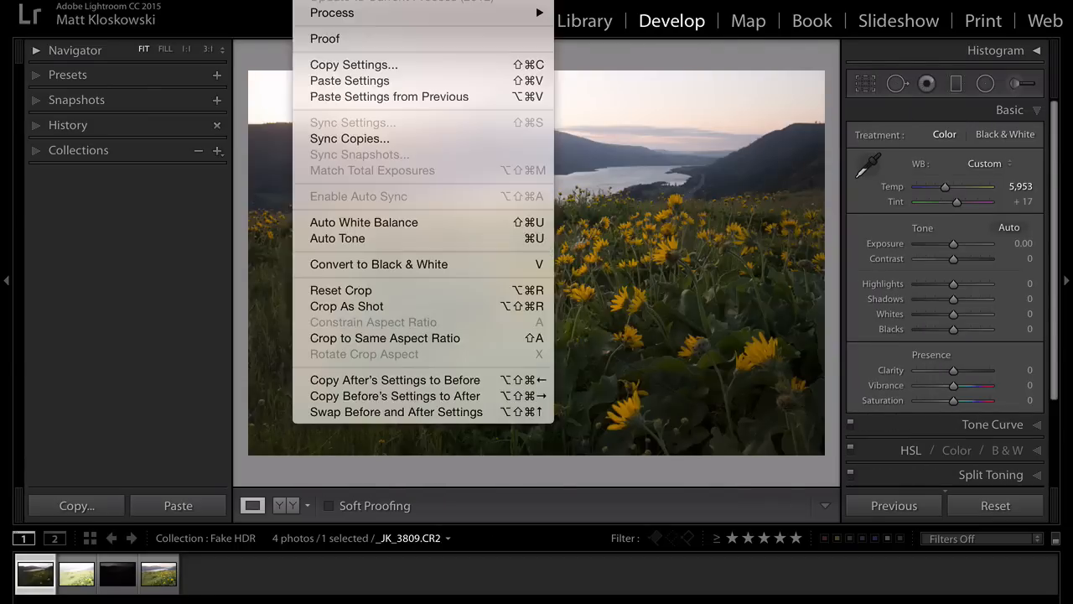
mouse_move(349, 80)
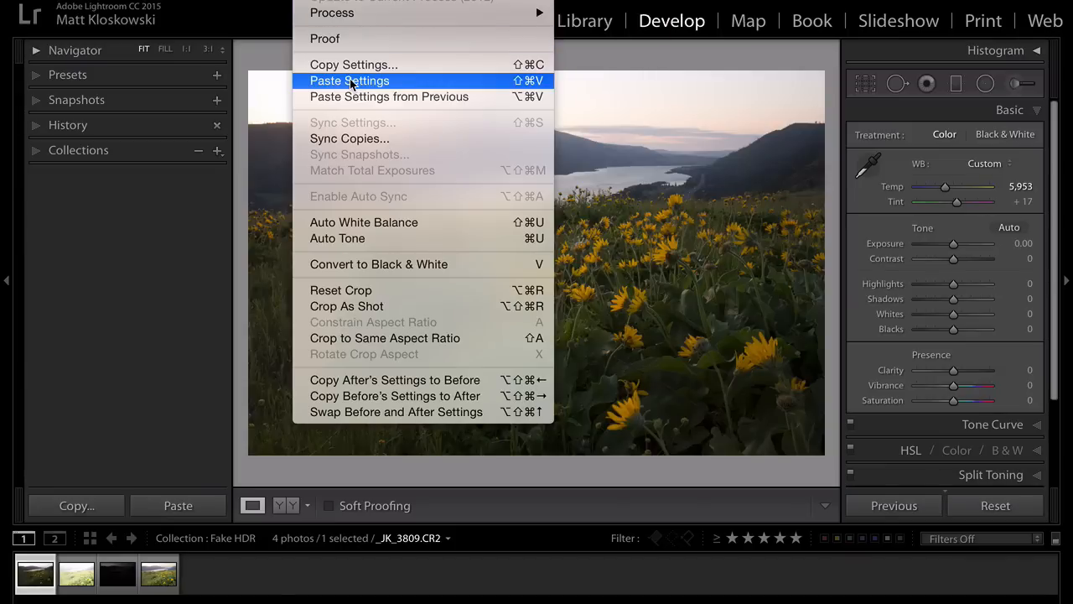
click(349, 80)
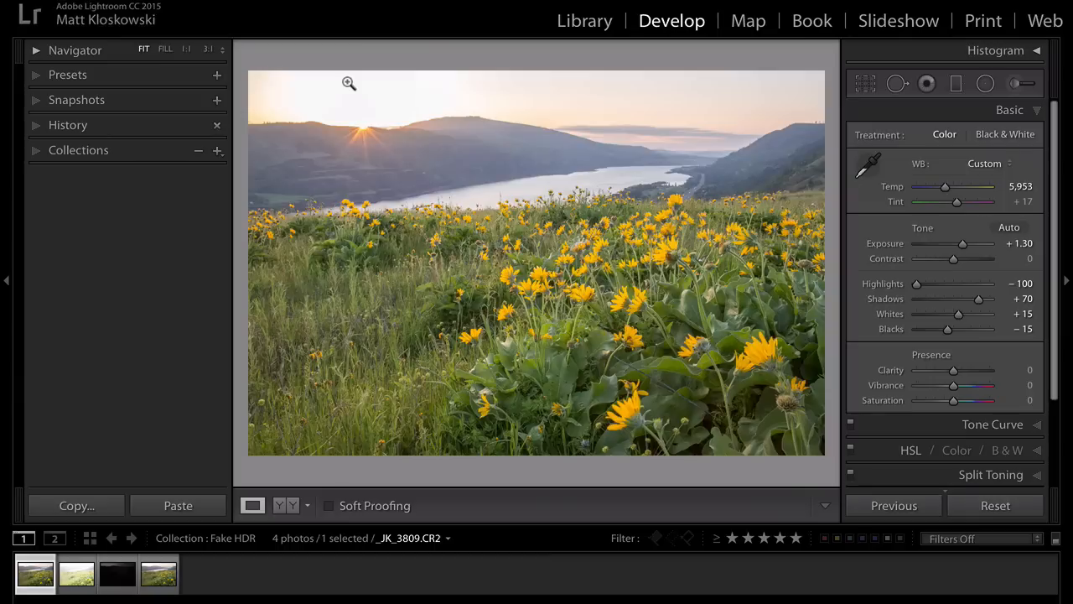
mouse_move(268, 345)
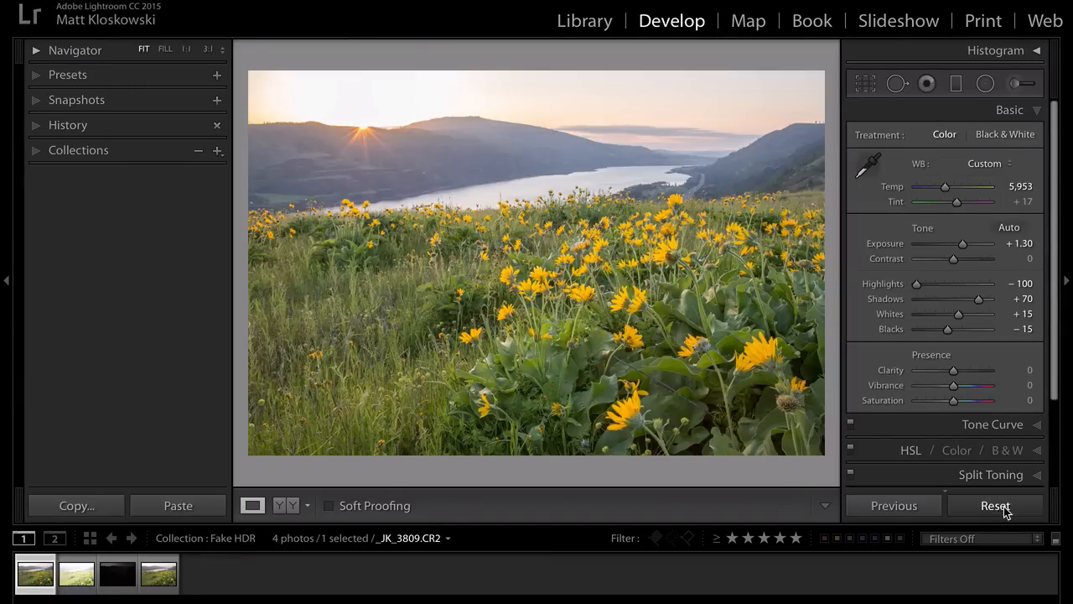
click(996, 505)
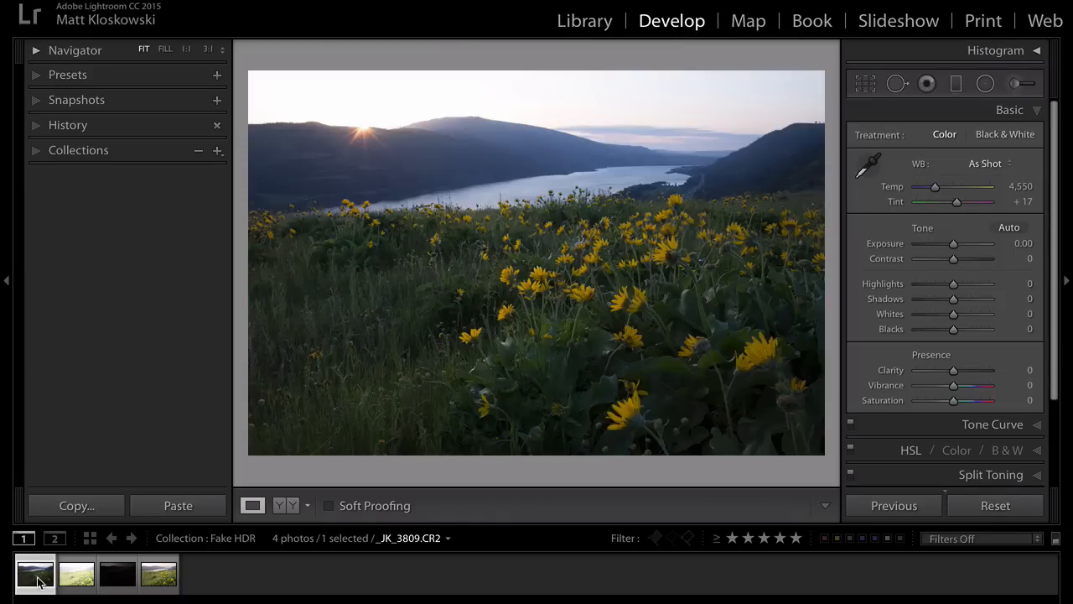
click(157, 574)
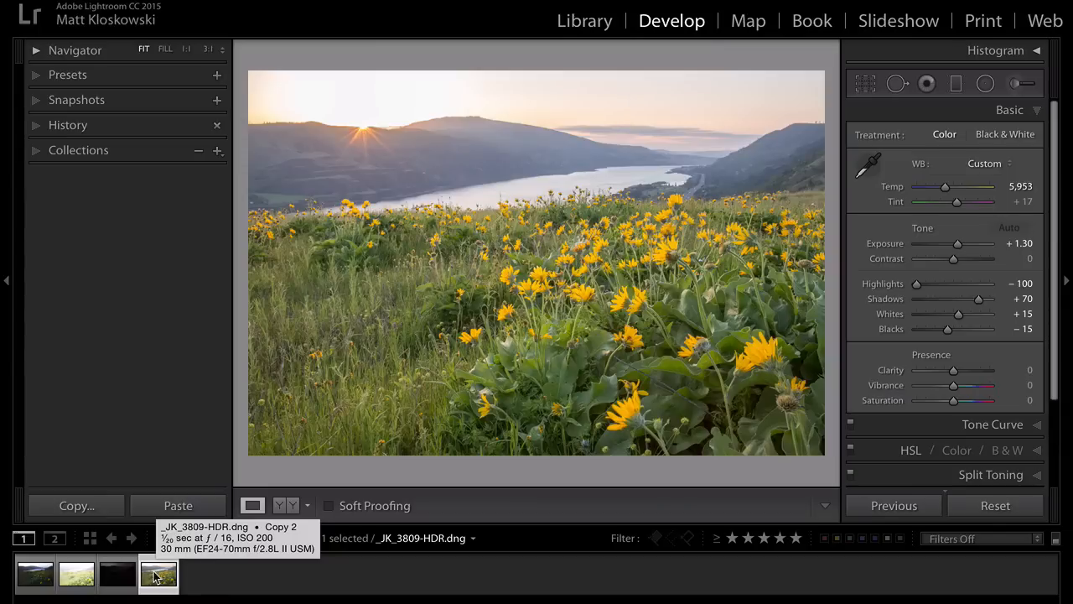
click(35, 574)
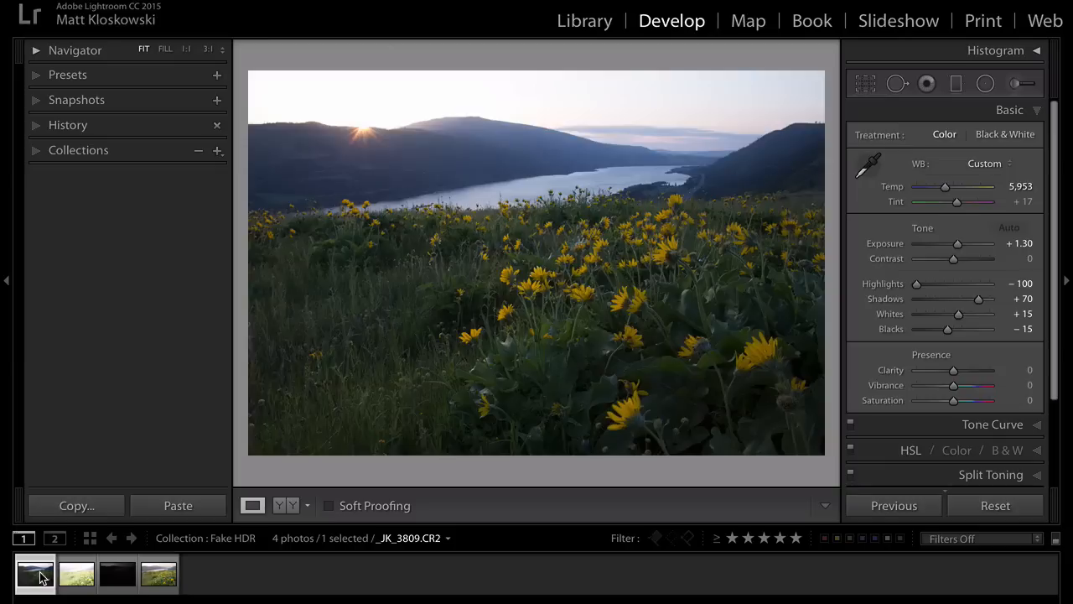
click(158, 573)
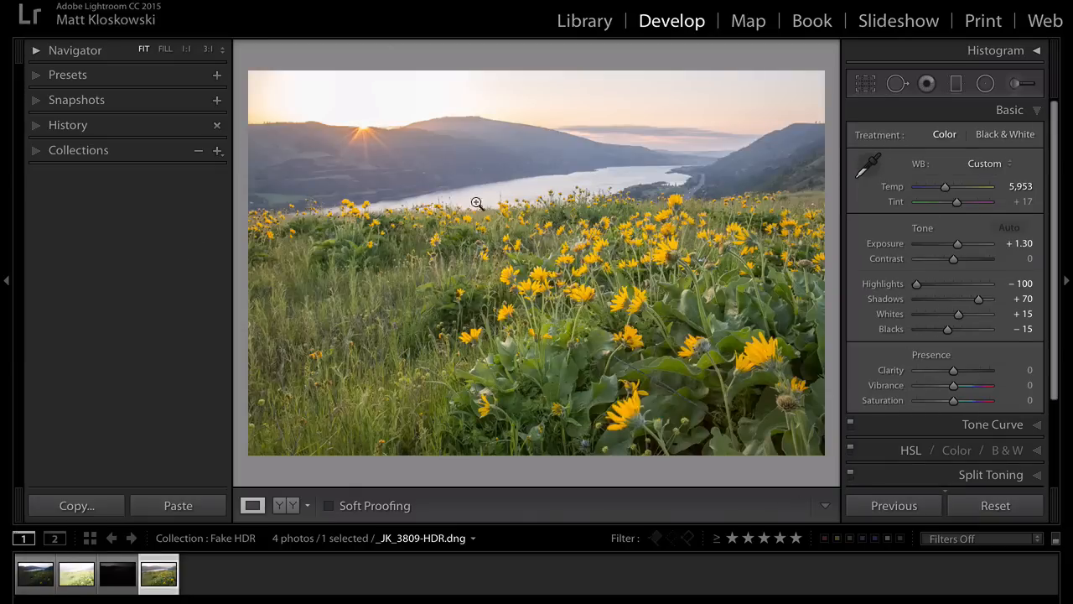
Step: Paste the HDR settings onto the CR2 and set its Temp to 5,237
click(34, 573)
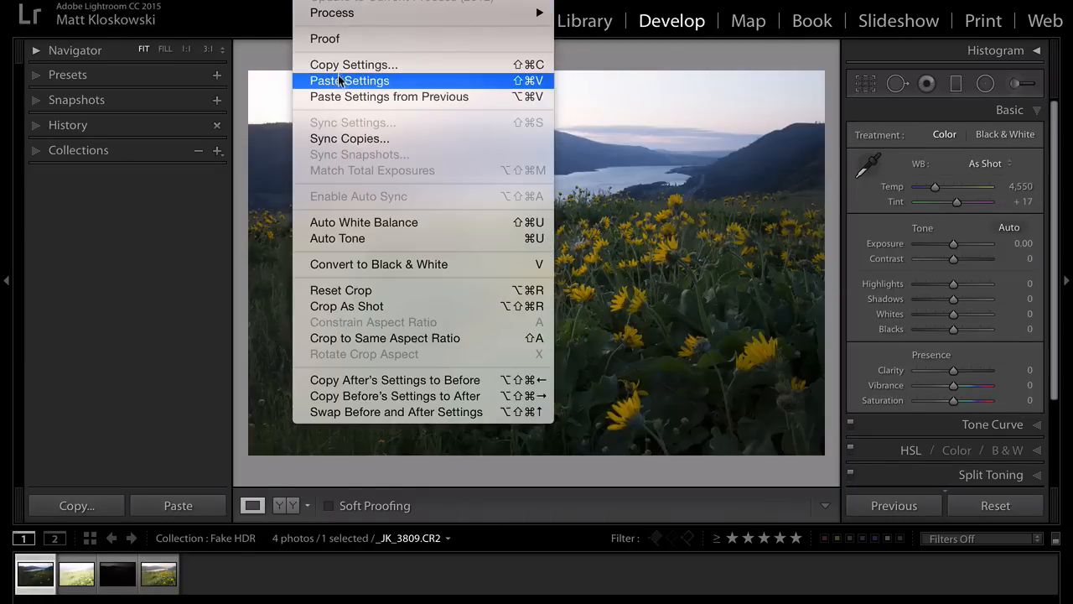
click(349, 80)
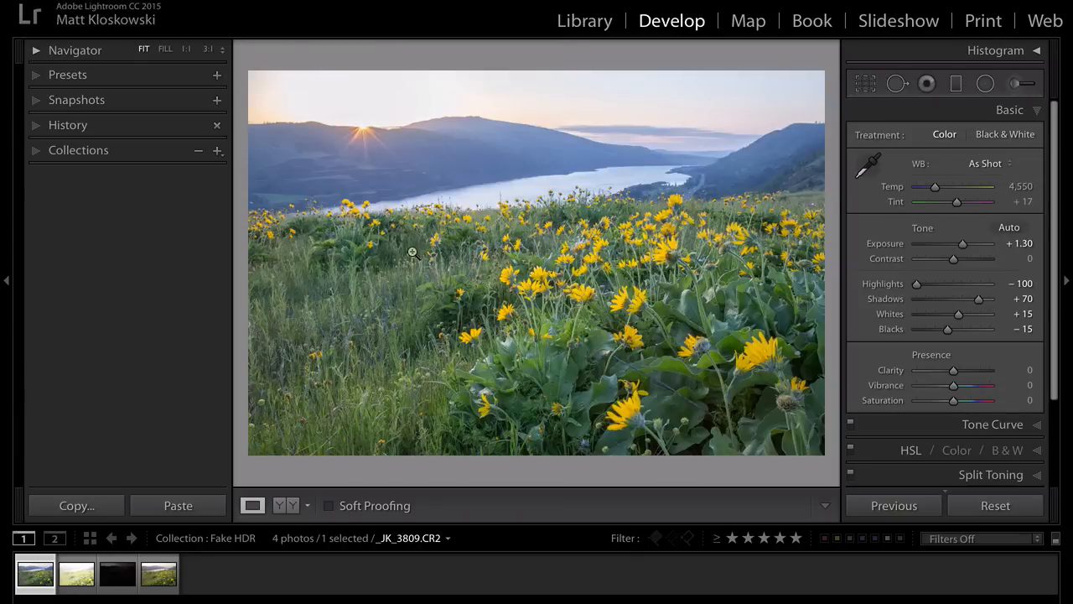
drag(936, 187, 941, 186)
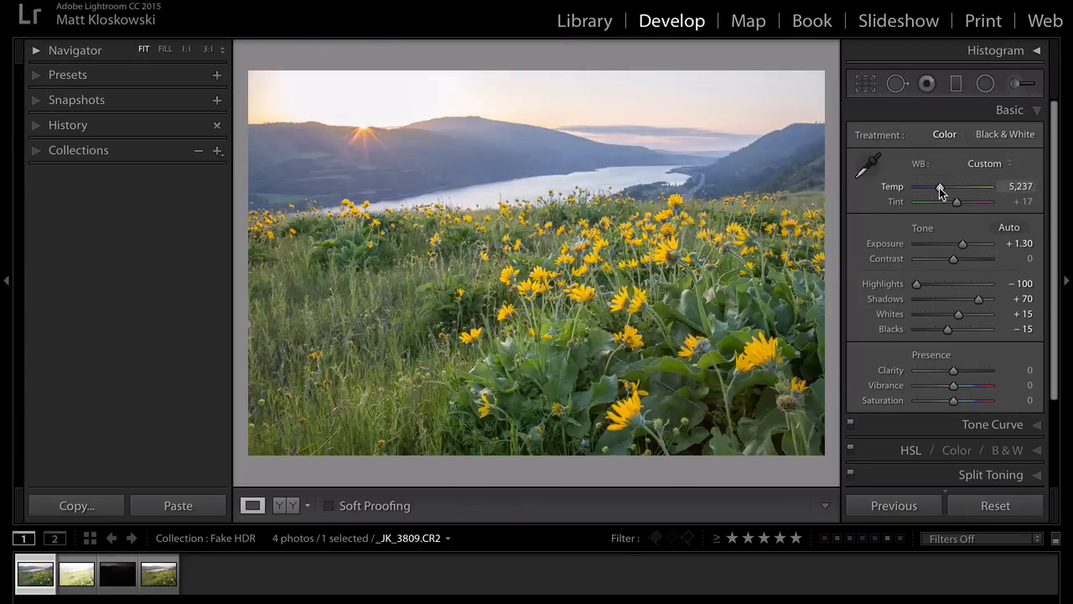
Step: Compare the CR2 against the HDR side by side, then nudge the CR2's Exposure to +1.35
click(158, 574)
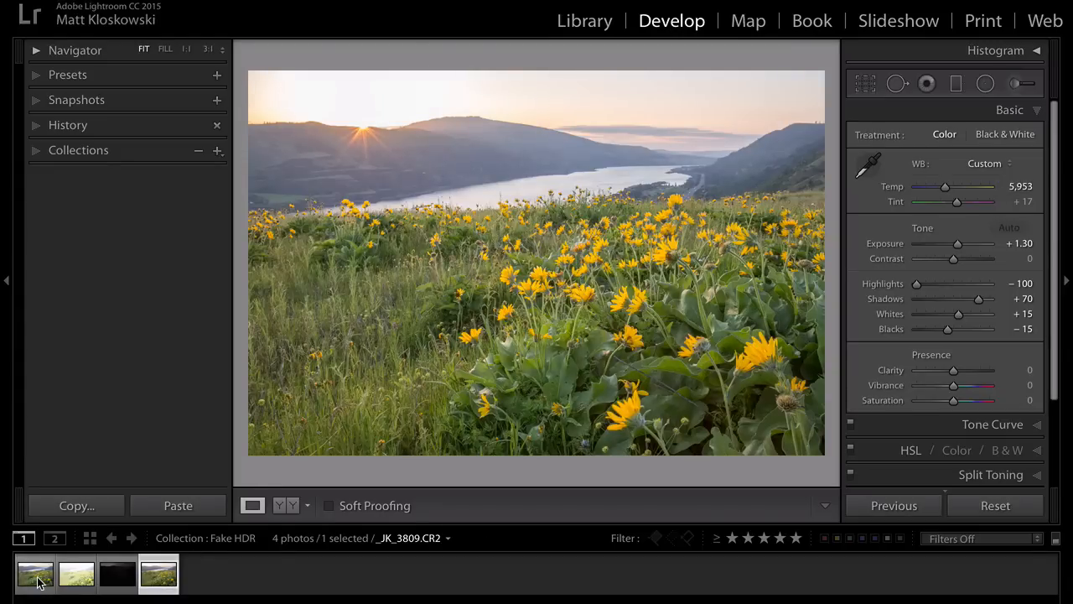
click(157, 573)
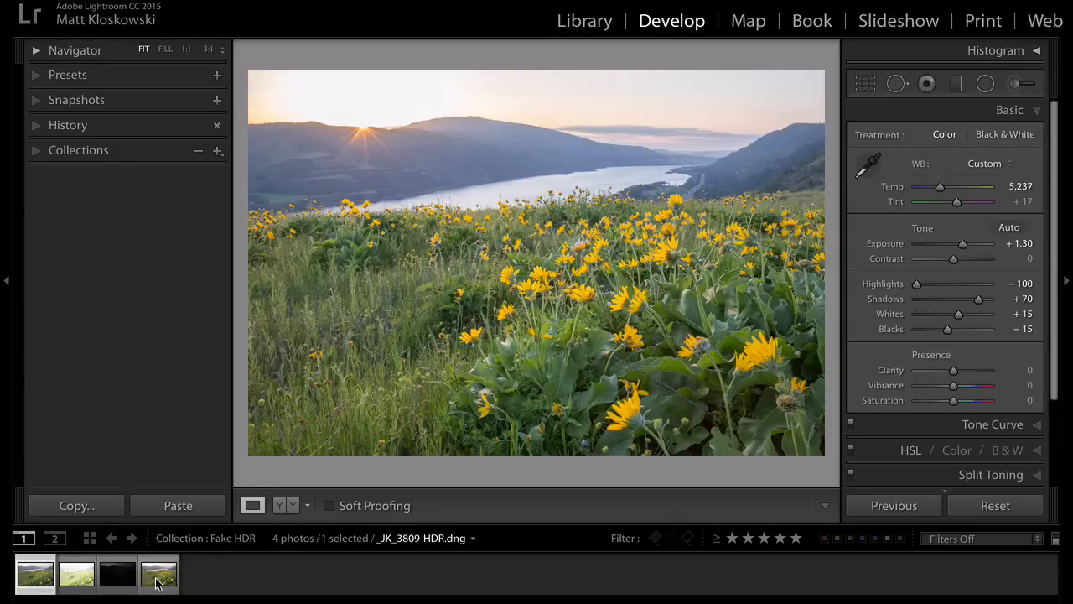
click(36, 573)
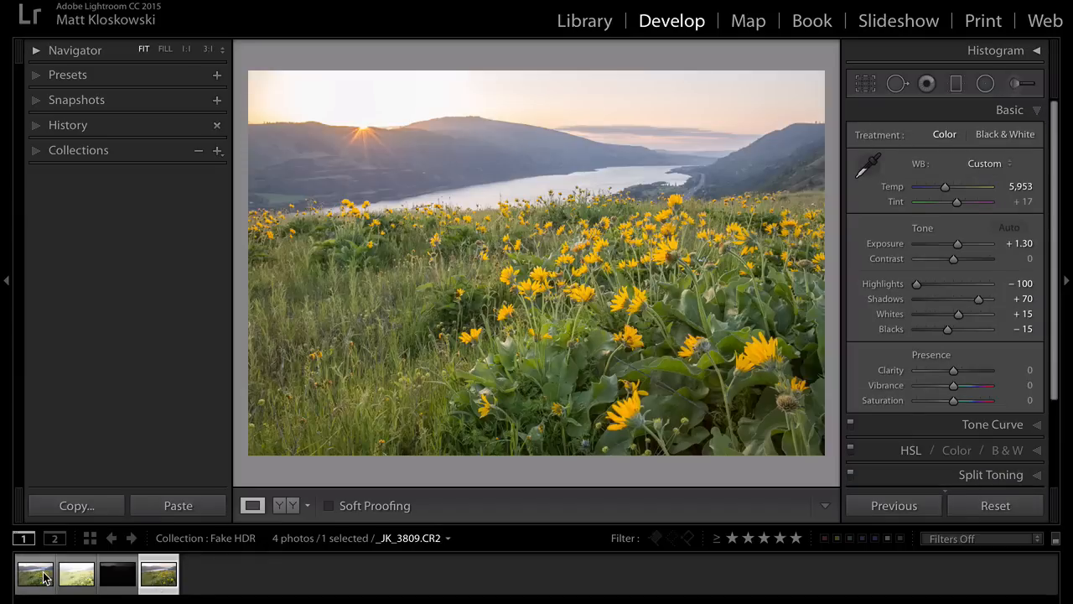
click(158, 573)
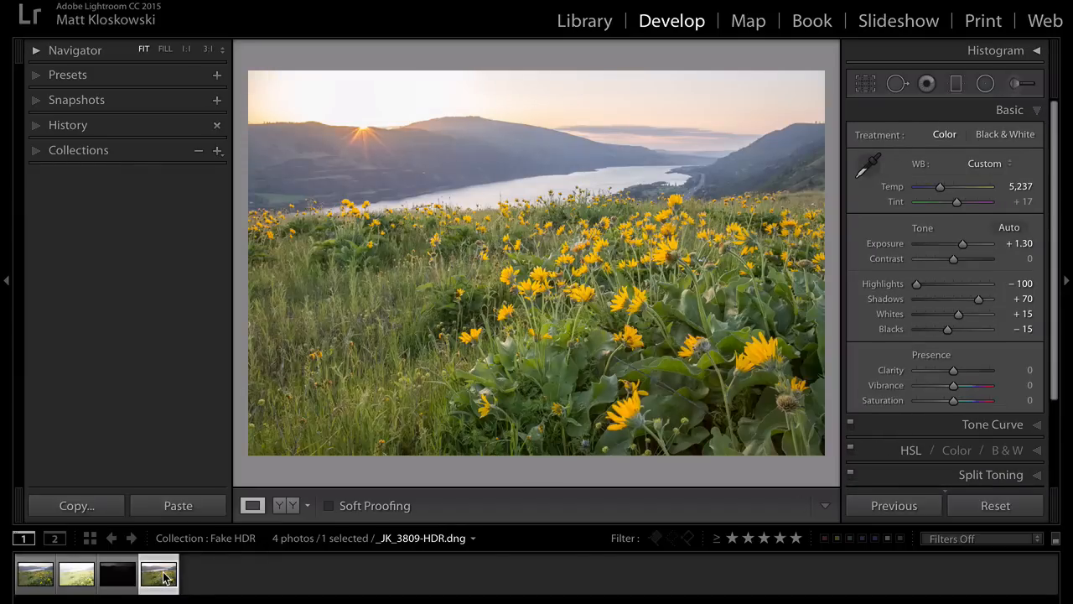
click(35, 574)
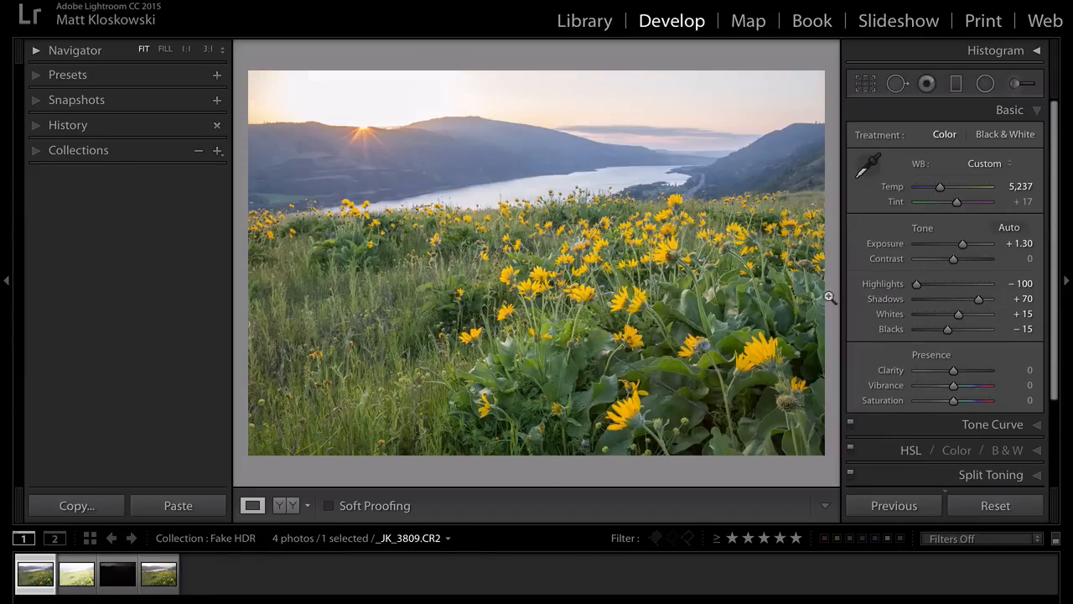
drag(962, 243, 959, 243)
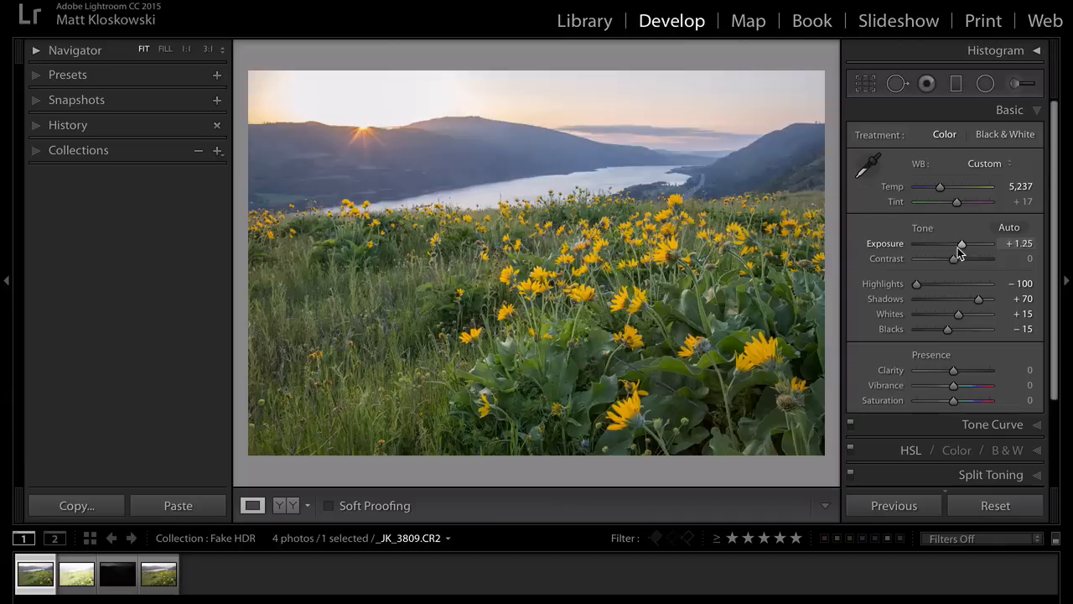
Step: Pull the HDR DNG's Exposure far negative, working it back and forth to check for sky detail
drag(963, 244, 959, 243)
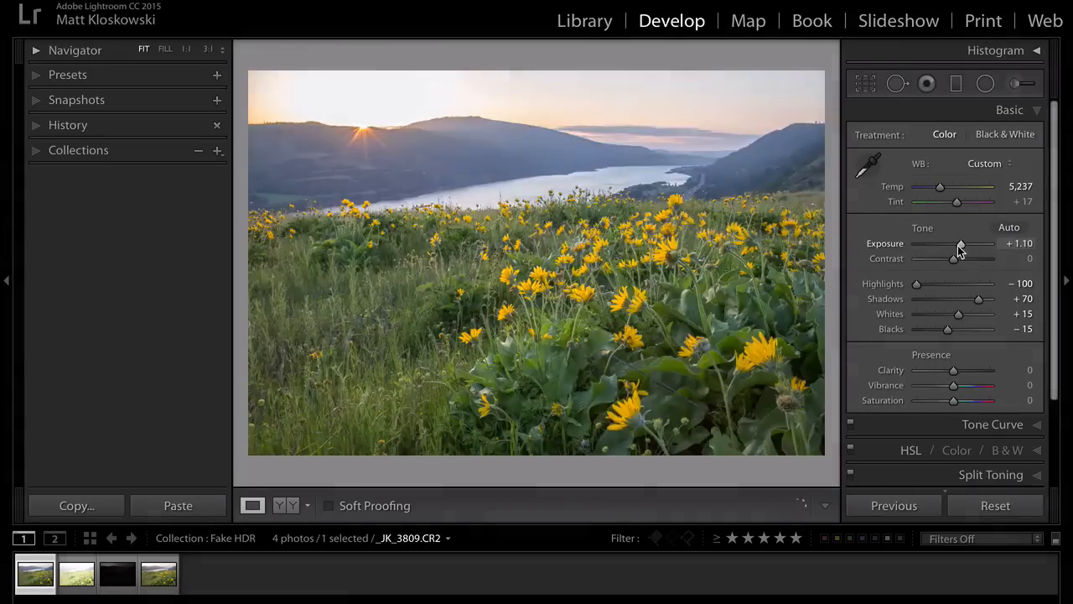
click(157, 573)
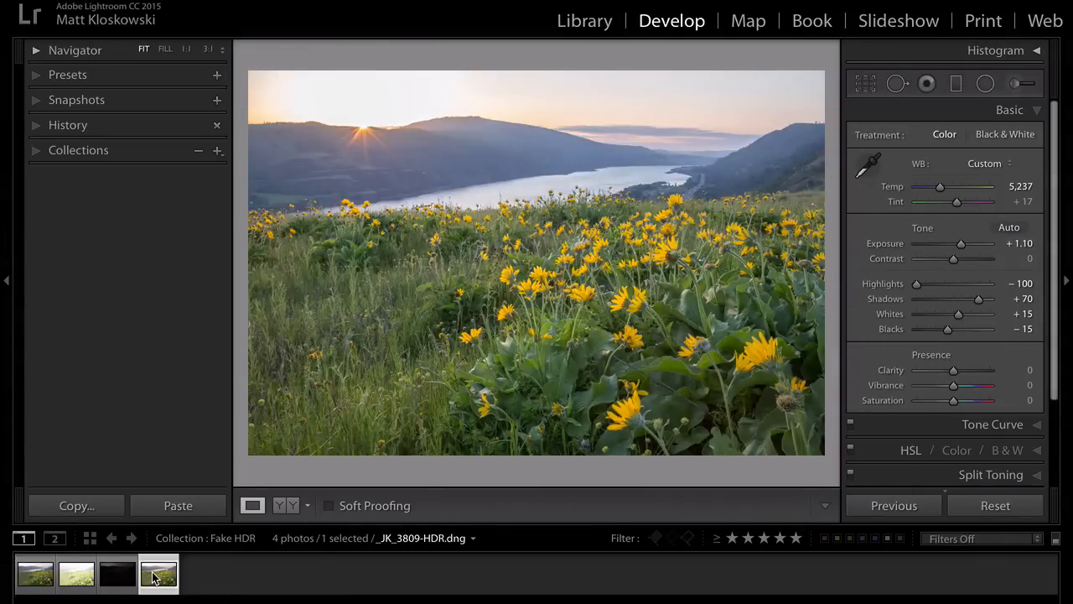
drag(959, 244, 932, 243)
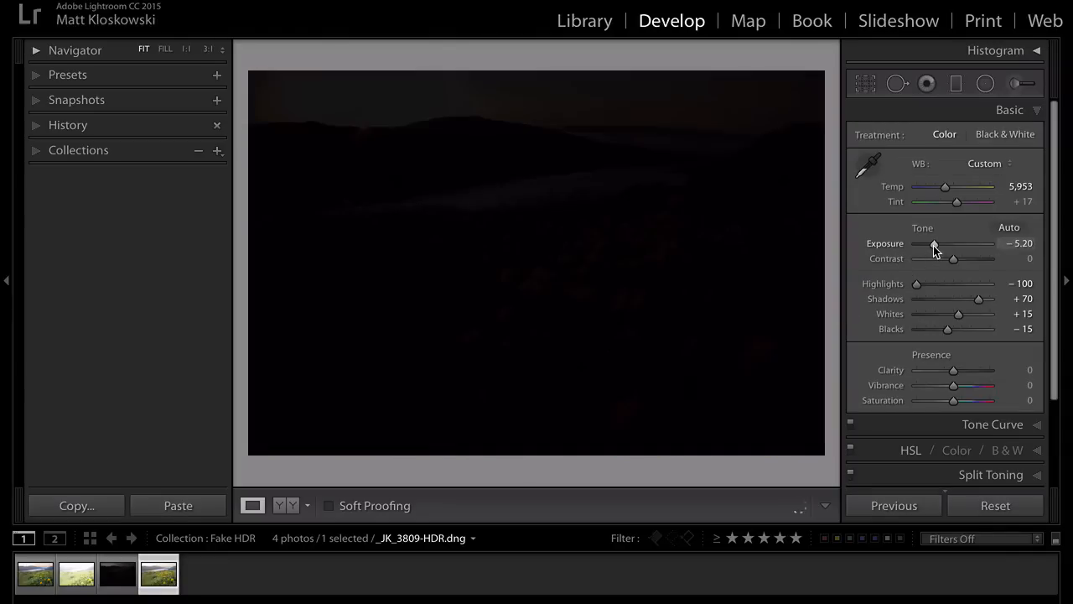
drag(932, 245, 942, 245)
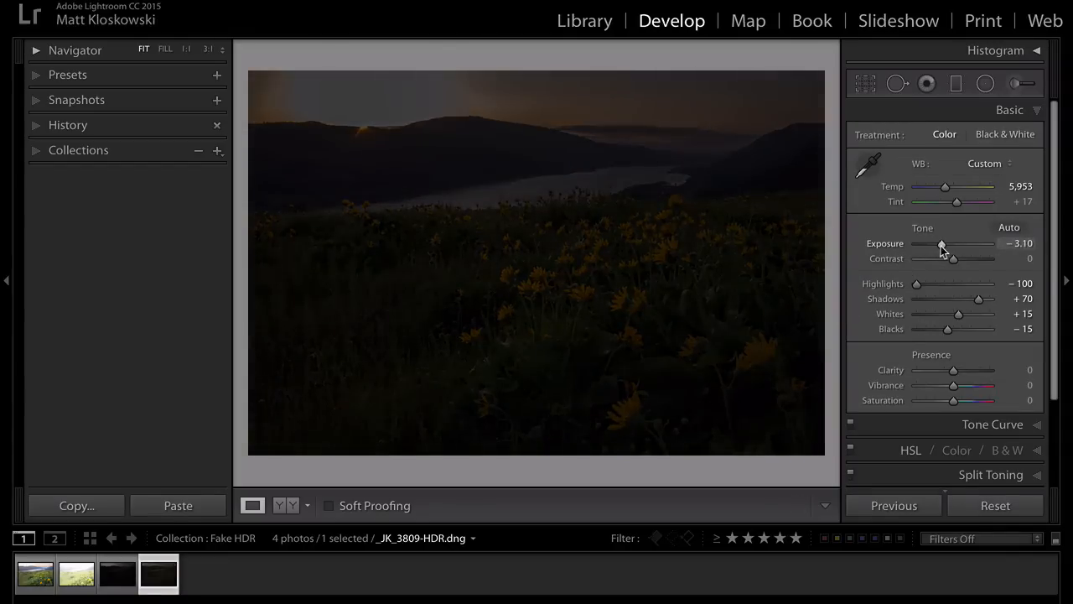
drag(943, 244, 926, 243)
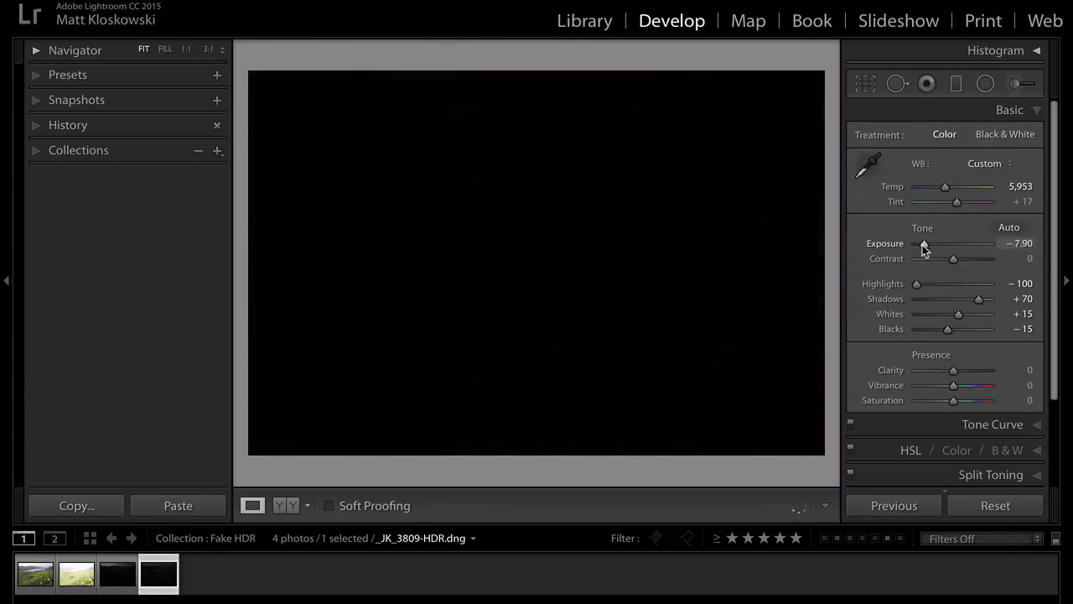
drag(925, 243, 921, 243)
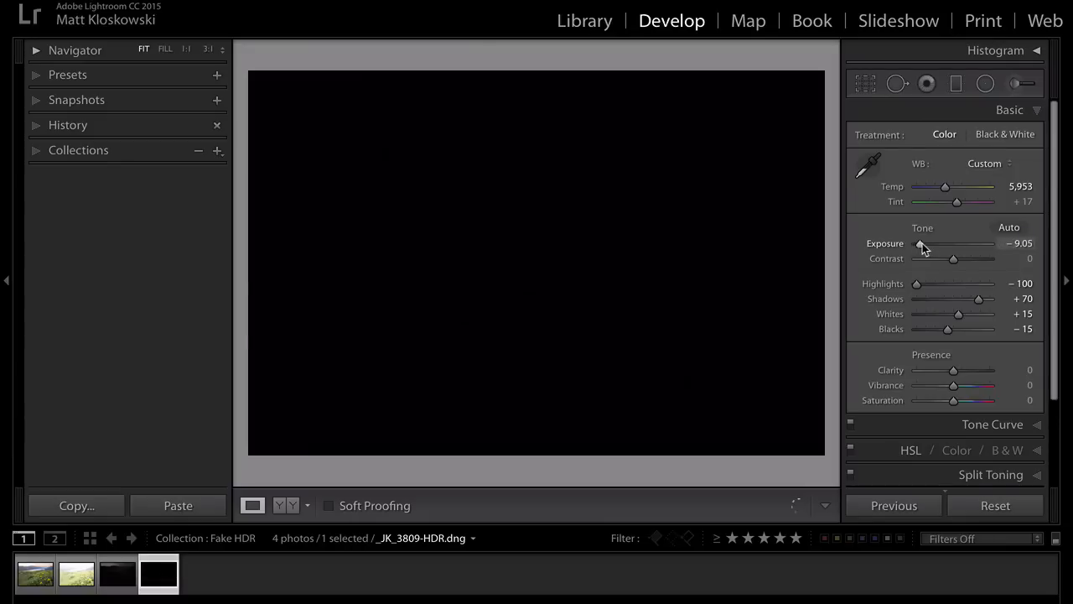
drag(922, 243, 939, 243)
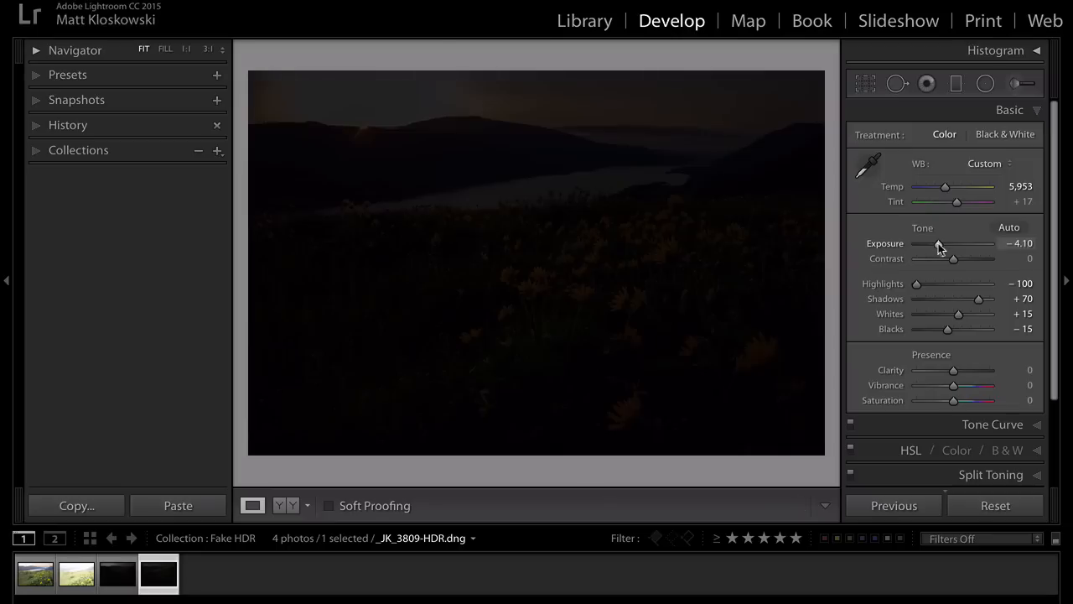
drag(939, 244, 941, 243)
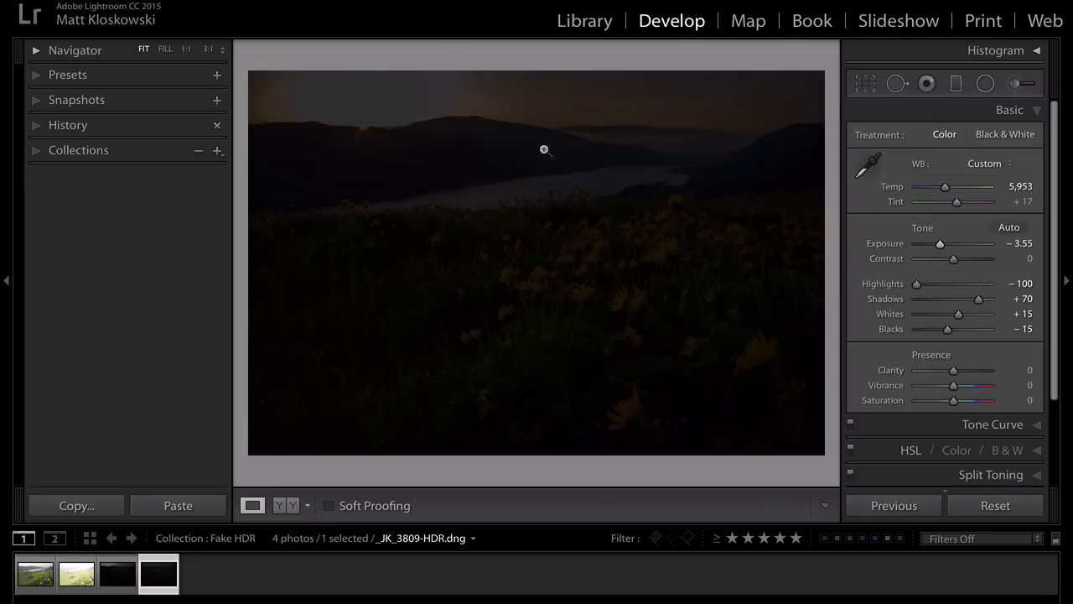
Step: Darken the original CR2 similarly, settling its Exposure around −3.05
click(35, 573)
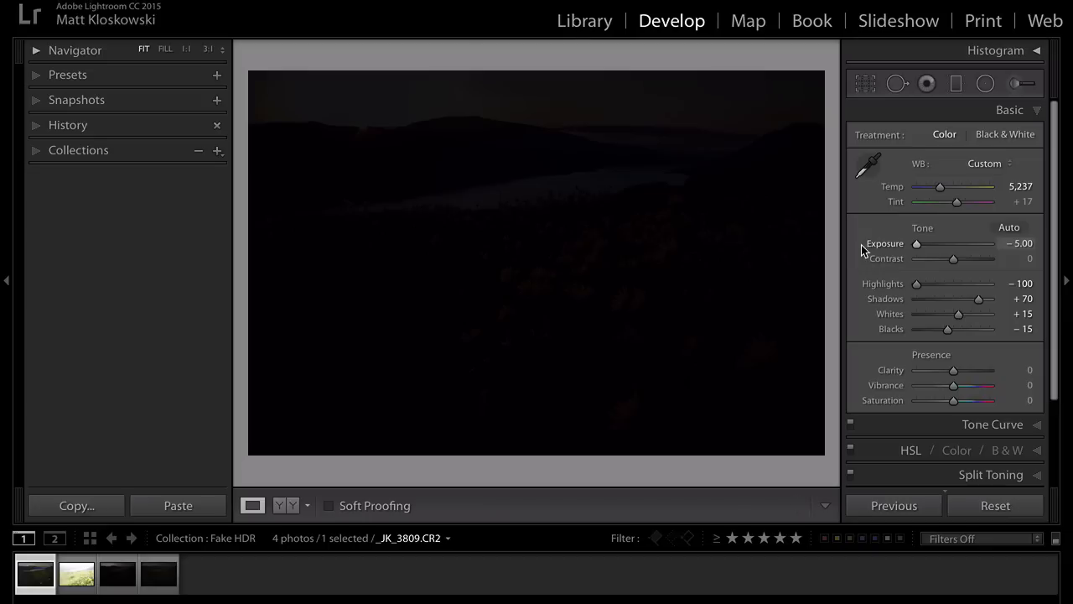
drag(915, 243, 930, 243)
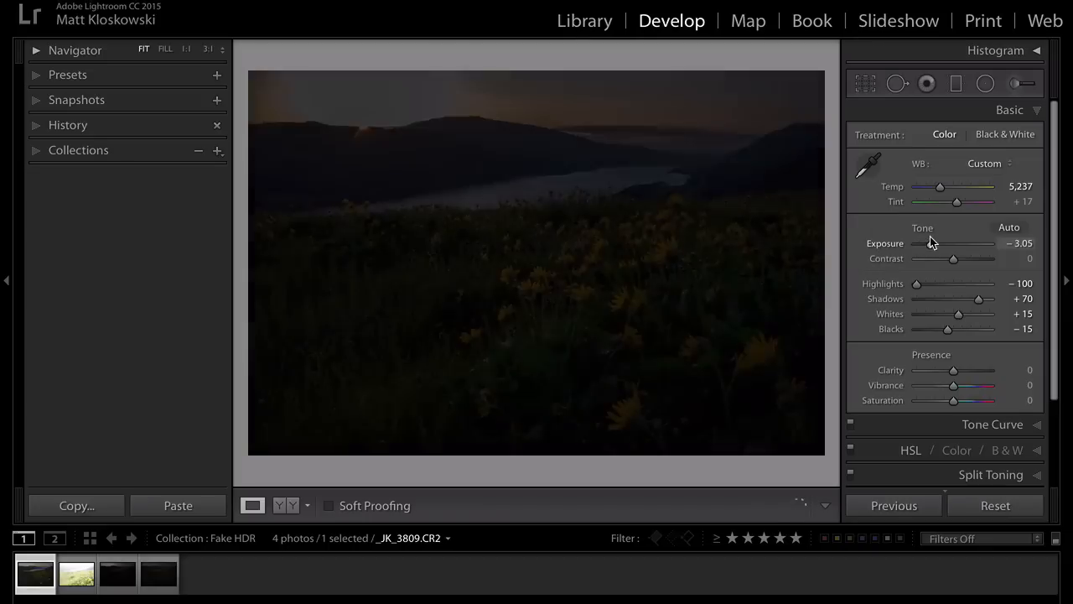
drag(954, 243, 943, 243)
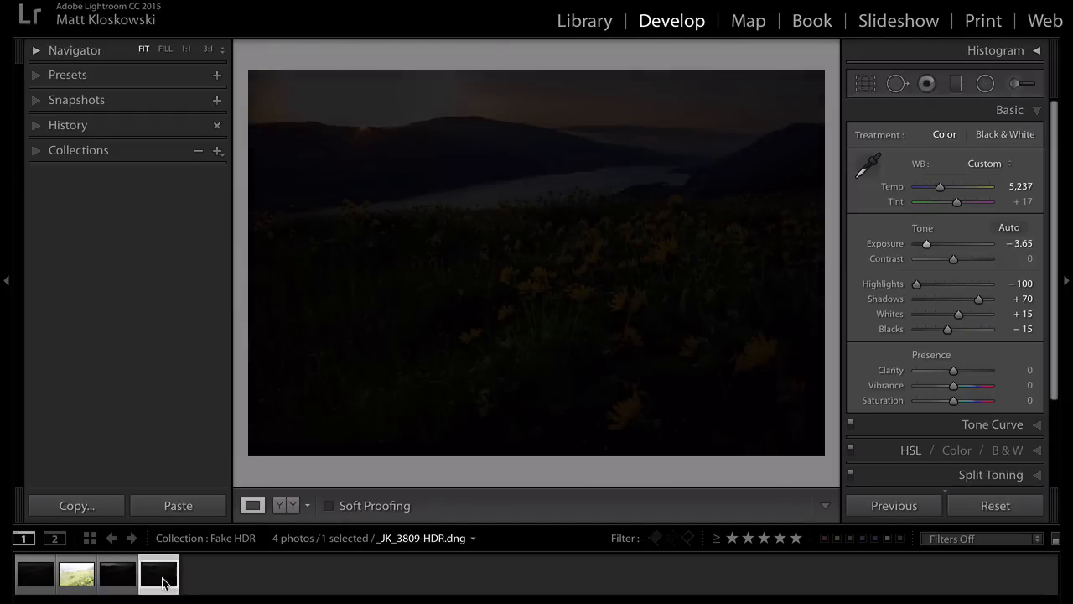
Step: Sweep the HDR DNG's Exposure from near-black up past normal and back down to about −2.40
drag(926, 243, 919, 244)
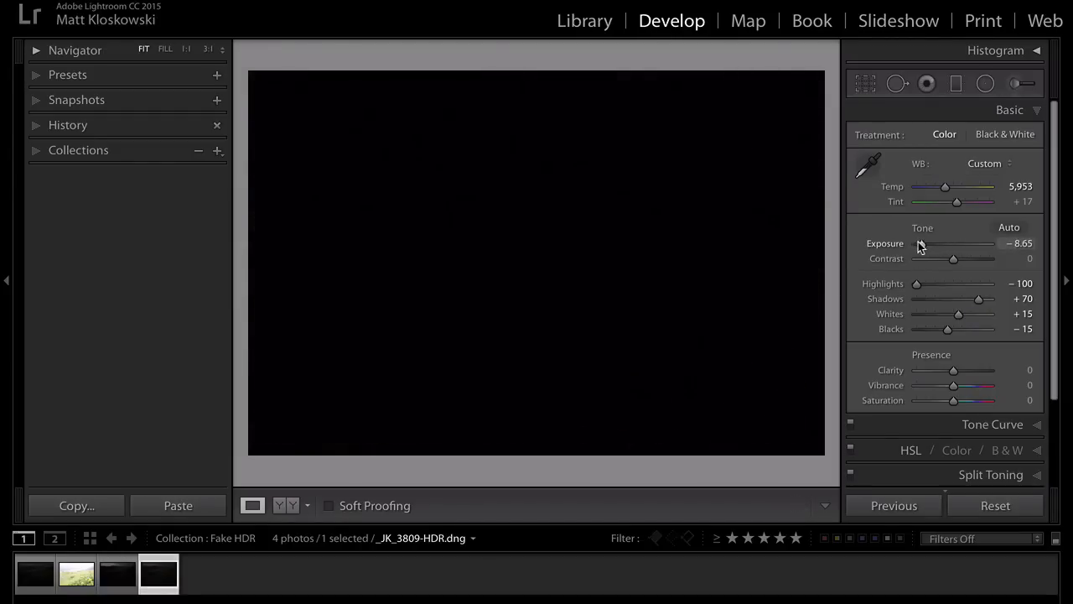
drag(920, 243, 946, 243)
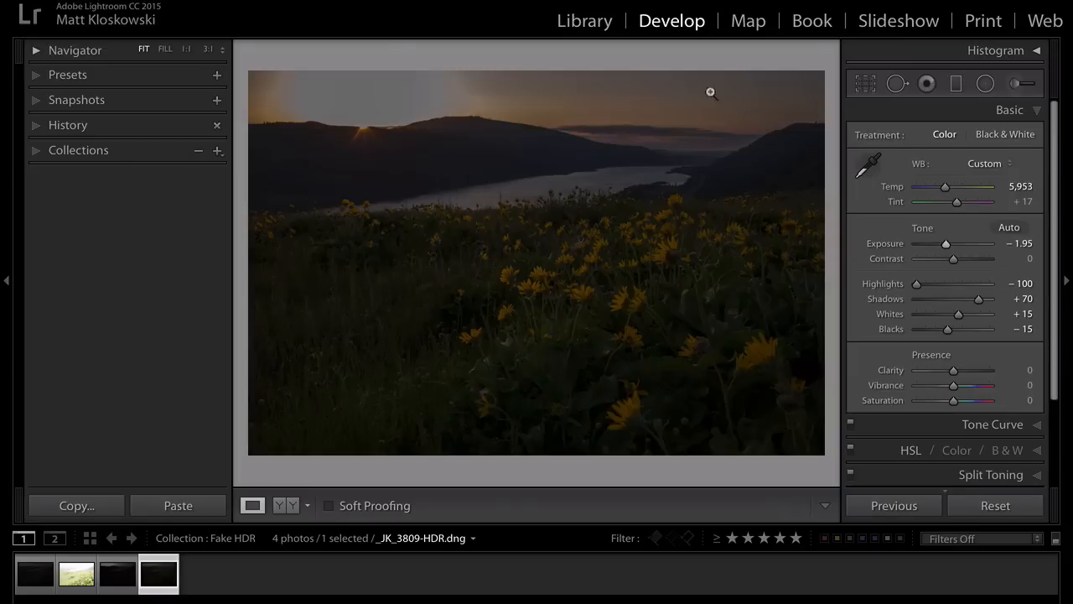
drag(946, 243, 959, 243)
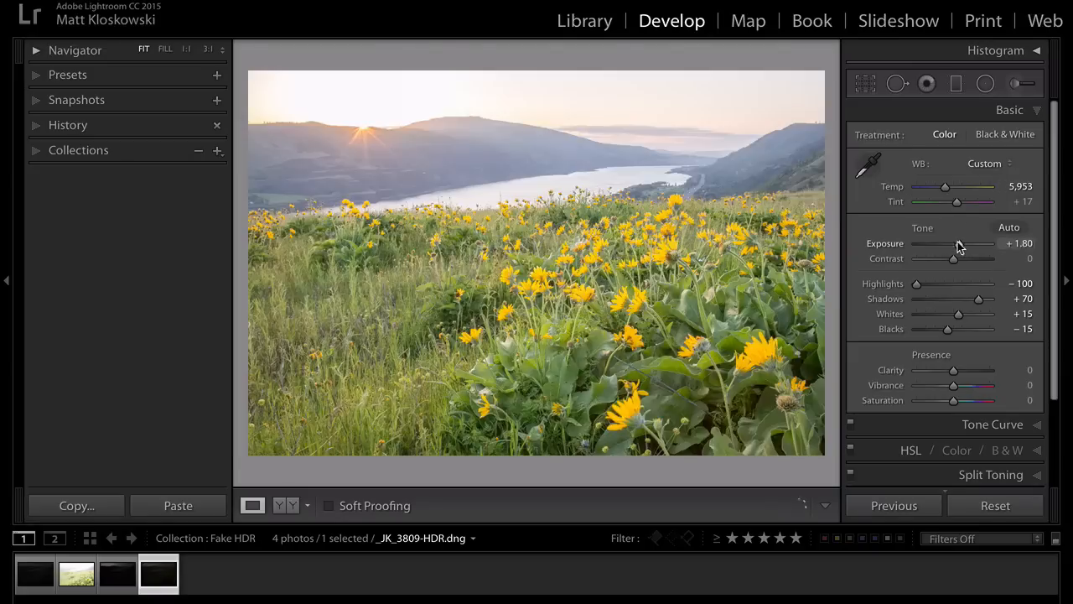
drag(956, 243, 922, 243)
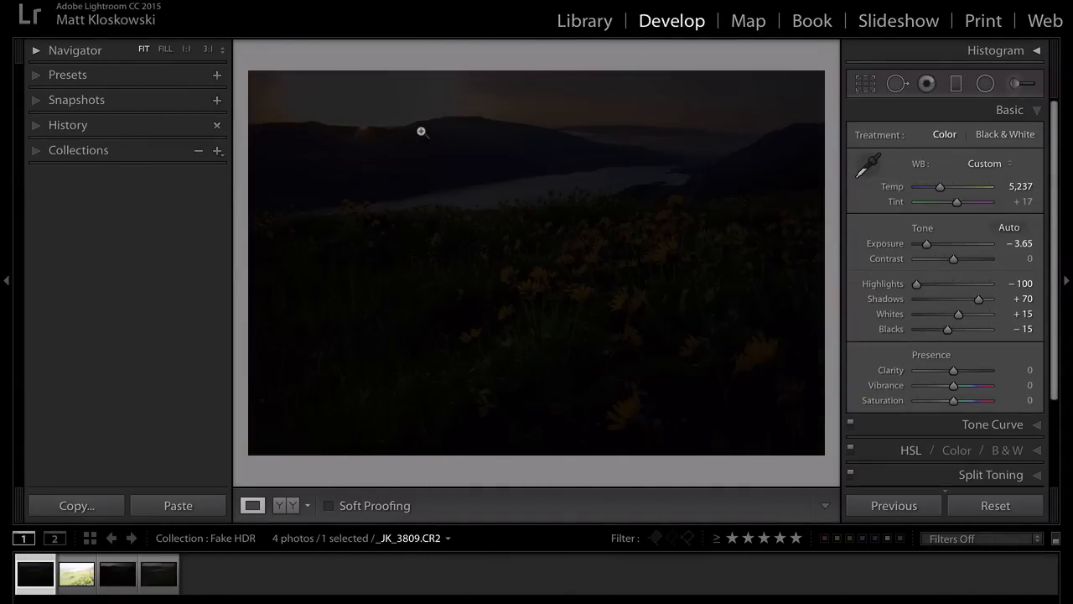
mouse_move(441, 118)
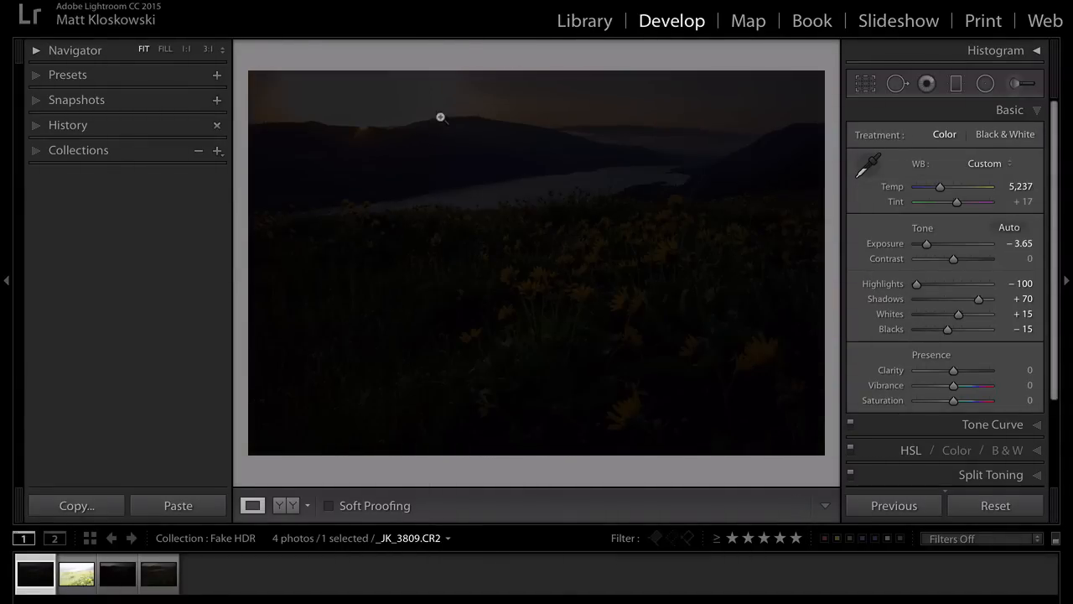
mouse_move(252, 446)
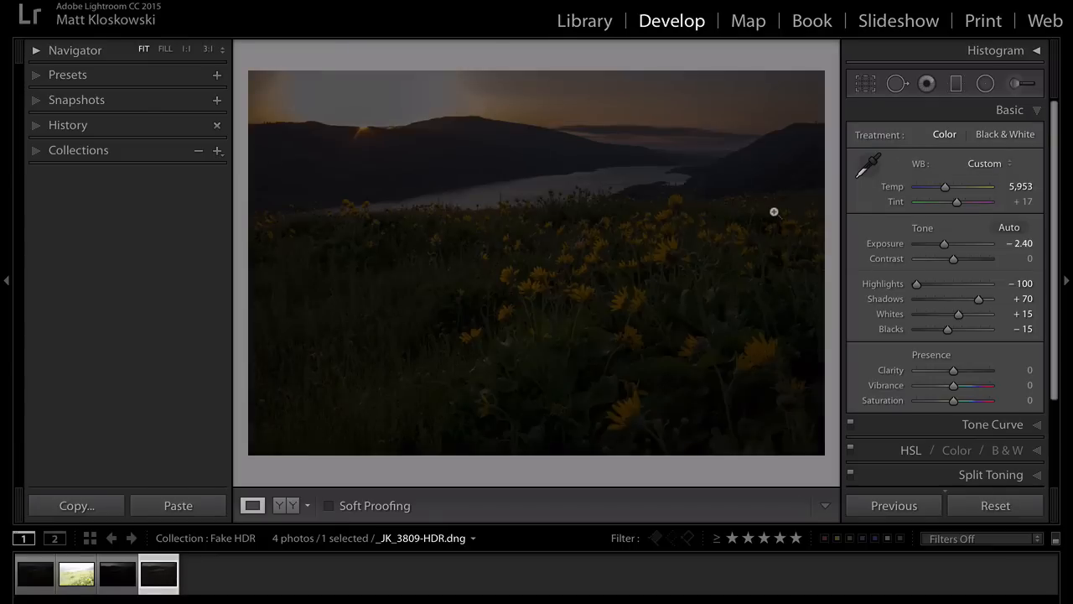
Step: Raise the HDR DNG's Exposure from −3.20 through overexposure, settling at +0.85
drag(947, 243, 936, 243)
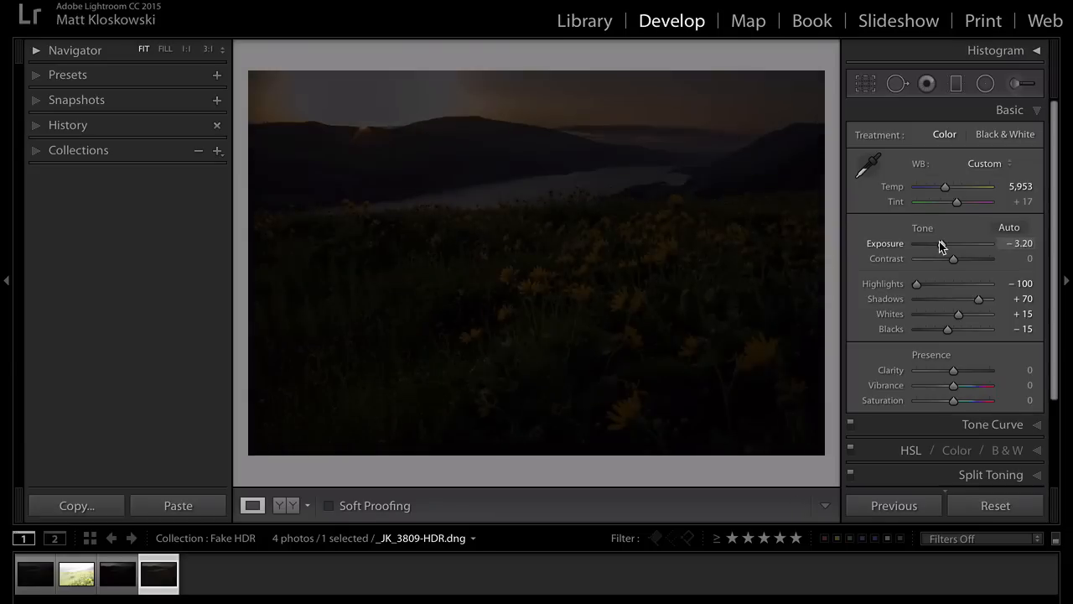
drag(952, 243, 949, 243)
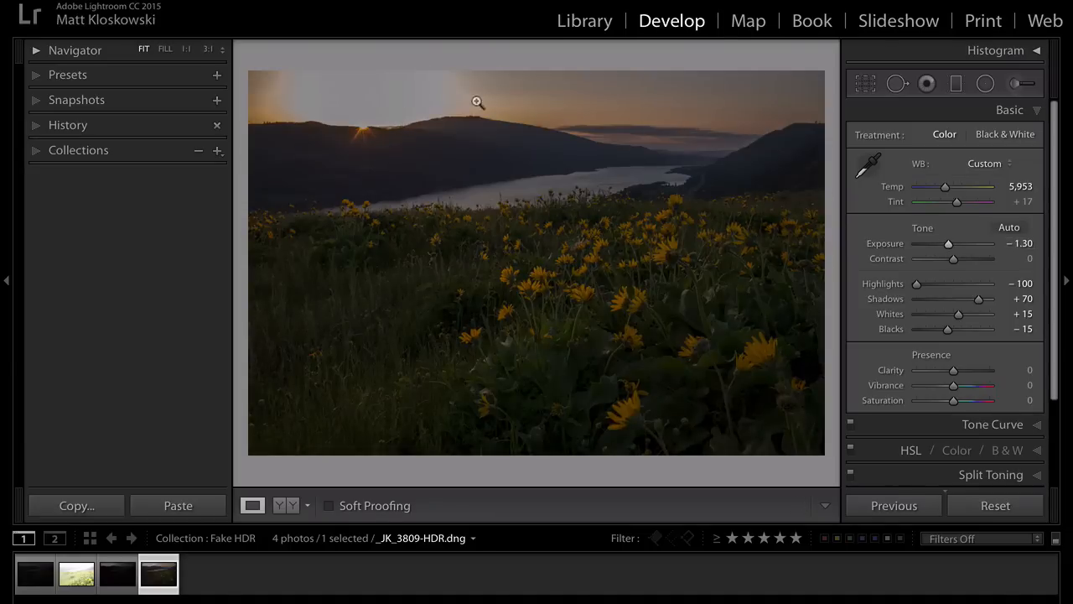
drag(949, 243, 970, 244)
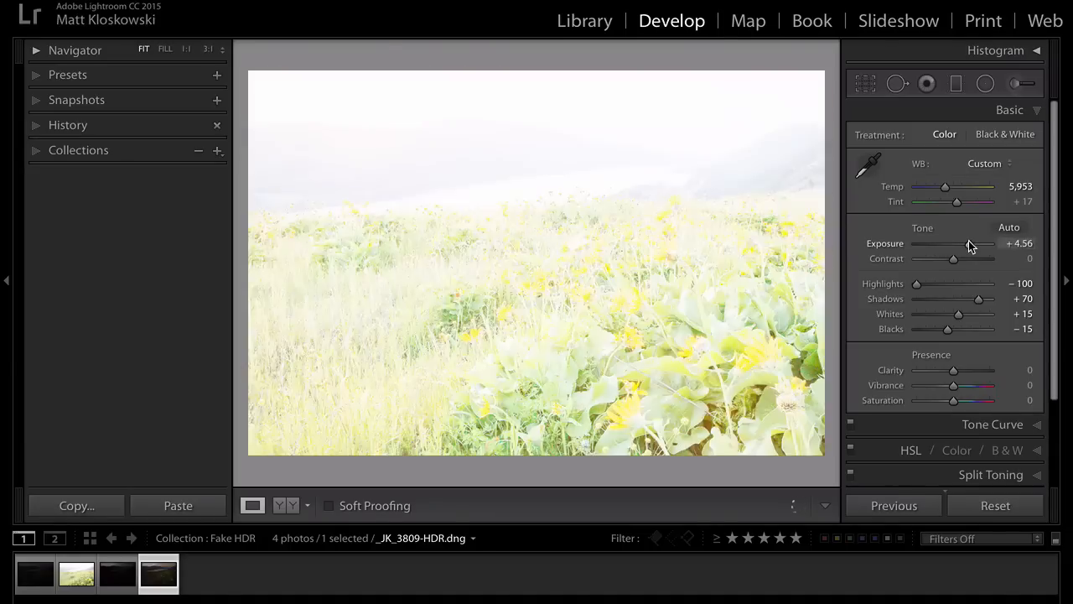
drag(986, 243, 956, 244)
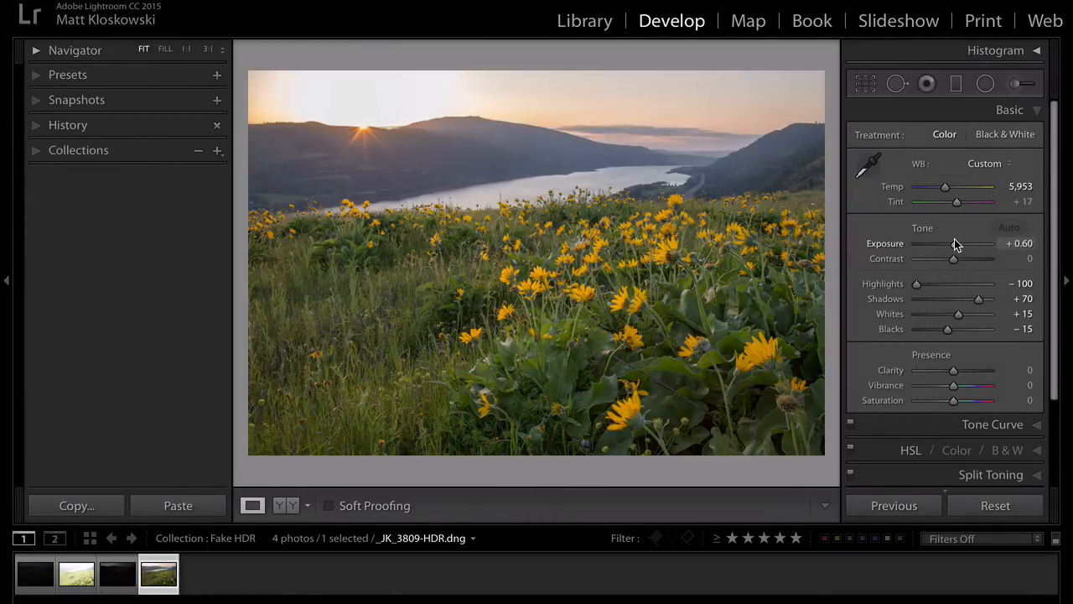
drag(952, 243, 959, 244)
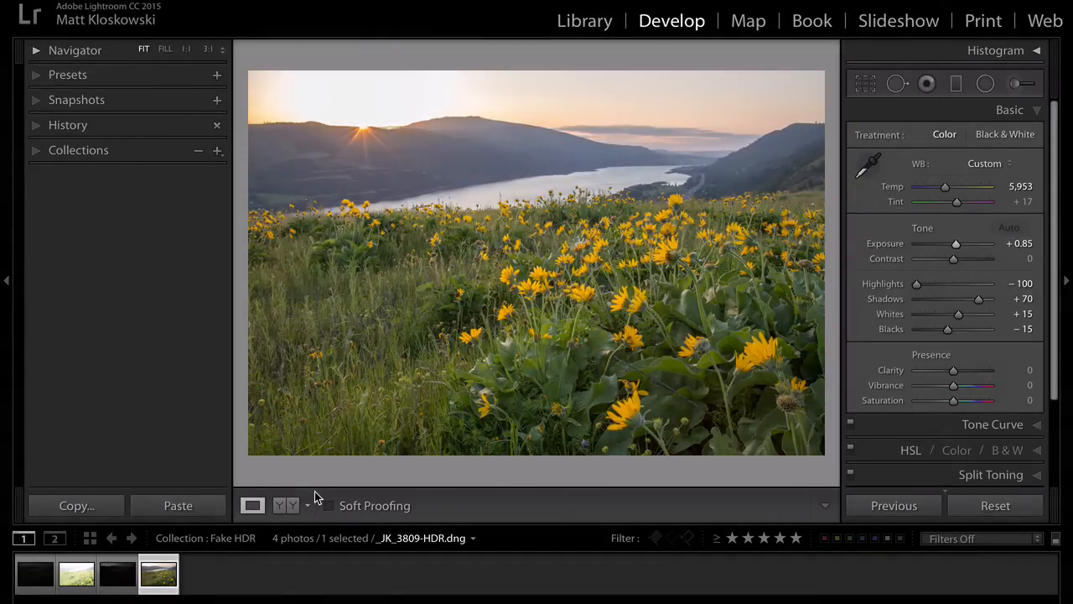
mouse_move(611, 359)
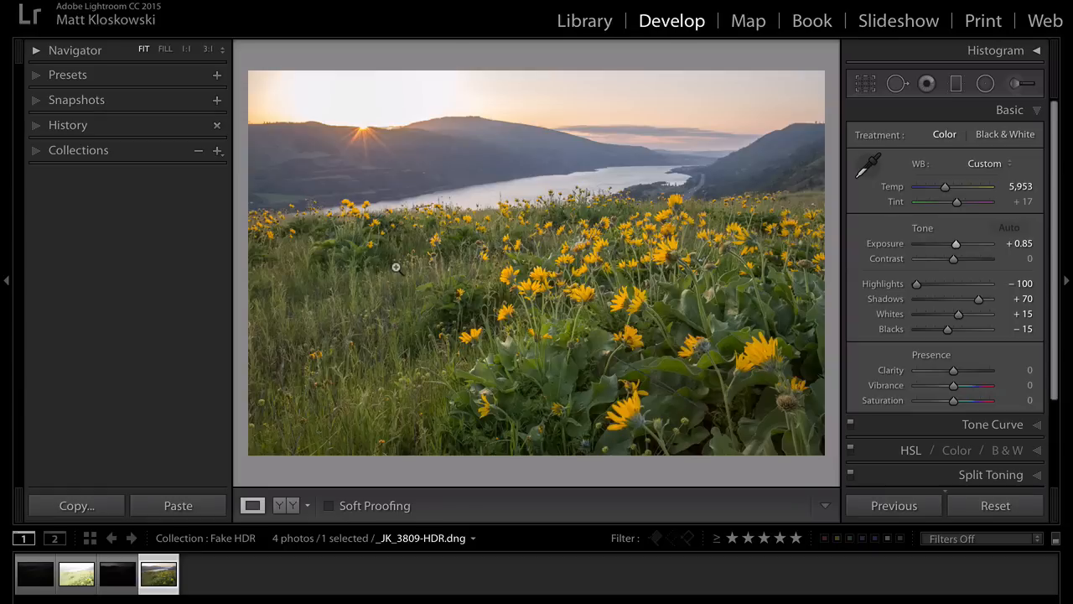
mouse_move(461, 224)
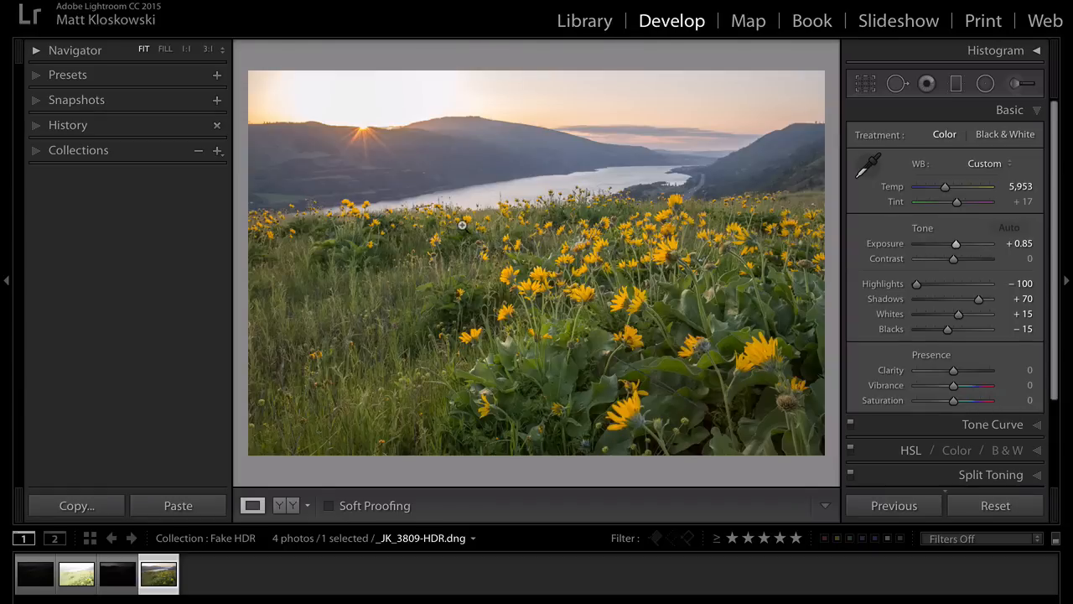
mouse_move(441, 113)
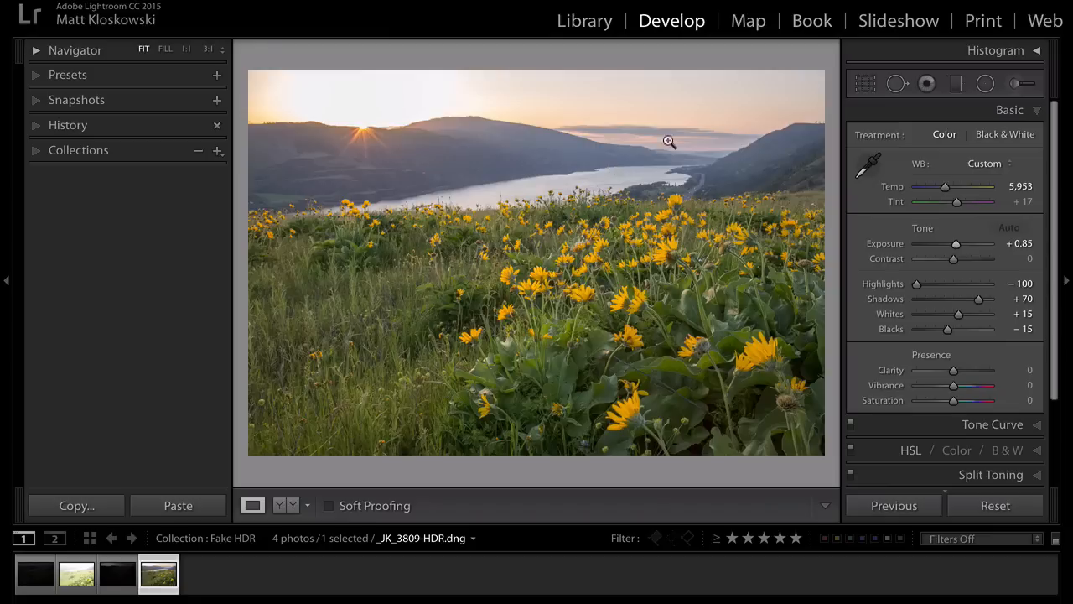
mouse_move(853, 228)
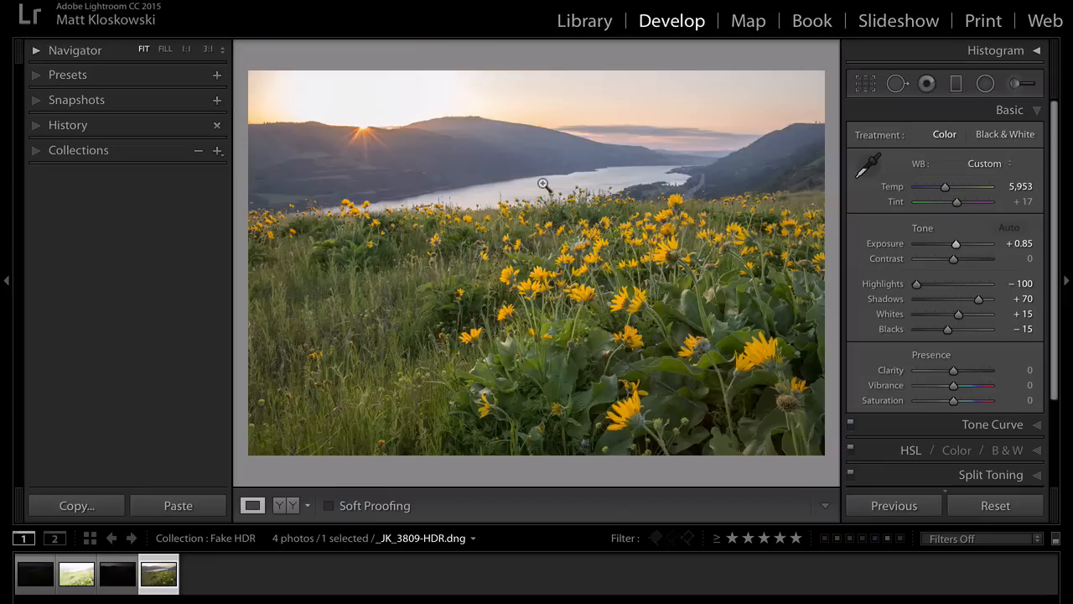
Step: Set the HDR DNG's Exposure to +1.50, ease it to +1.25, then view the original CR2
drag(969, 243, 954, 243)
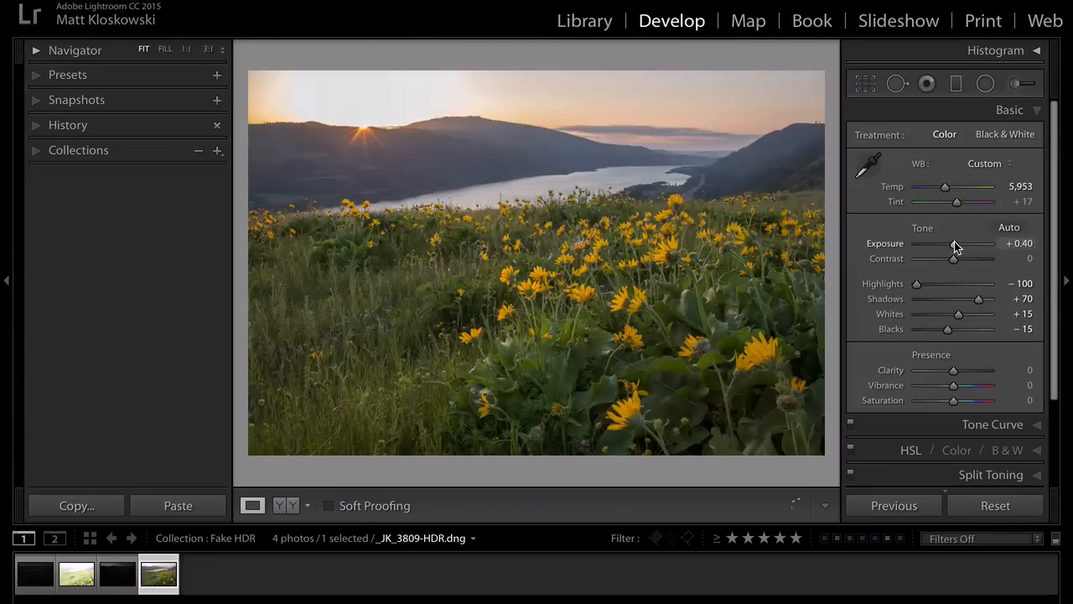
drag(946, 243, 973, 243)
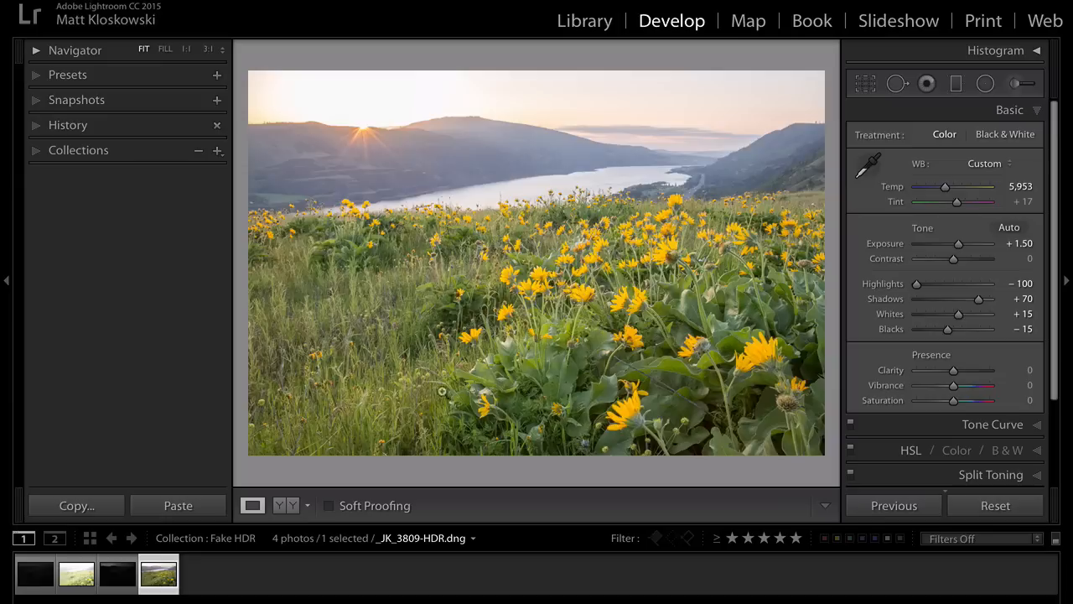
mouse_move(406, 265)
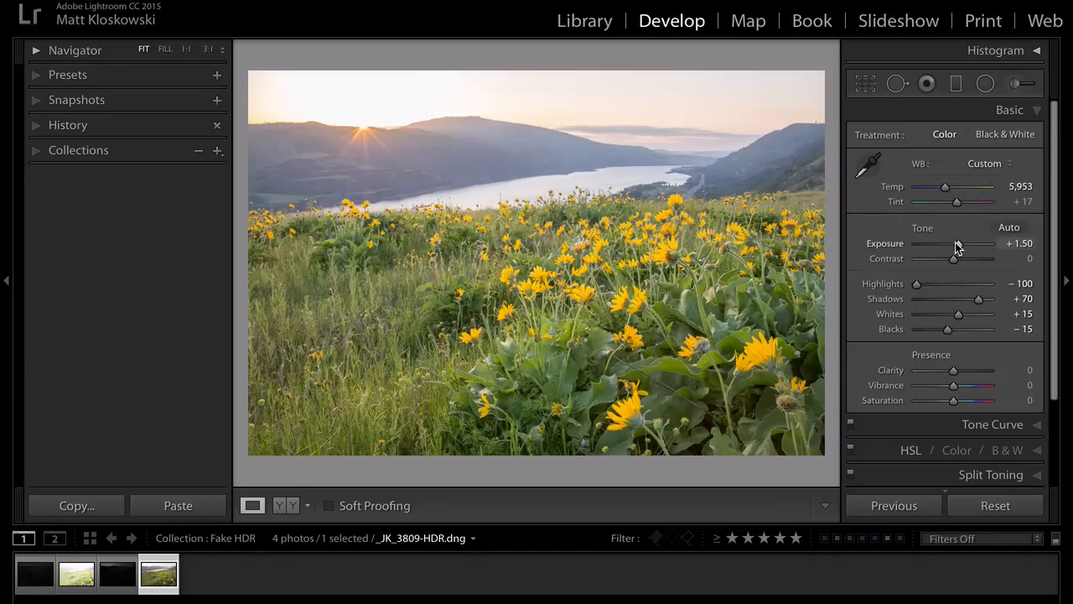
drag(956, 244, 947, 243)
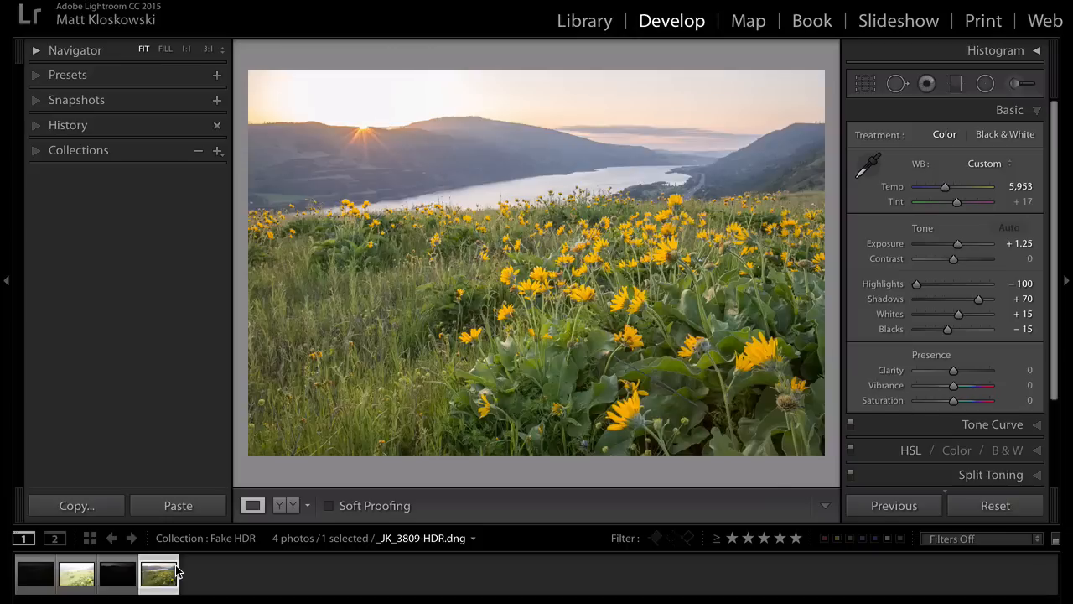
click(33, 573)
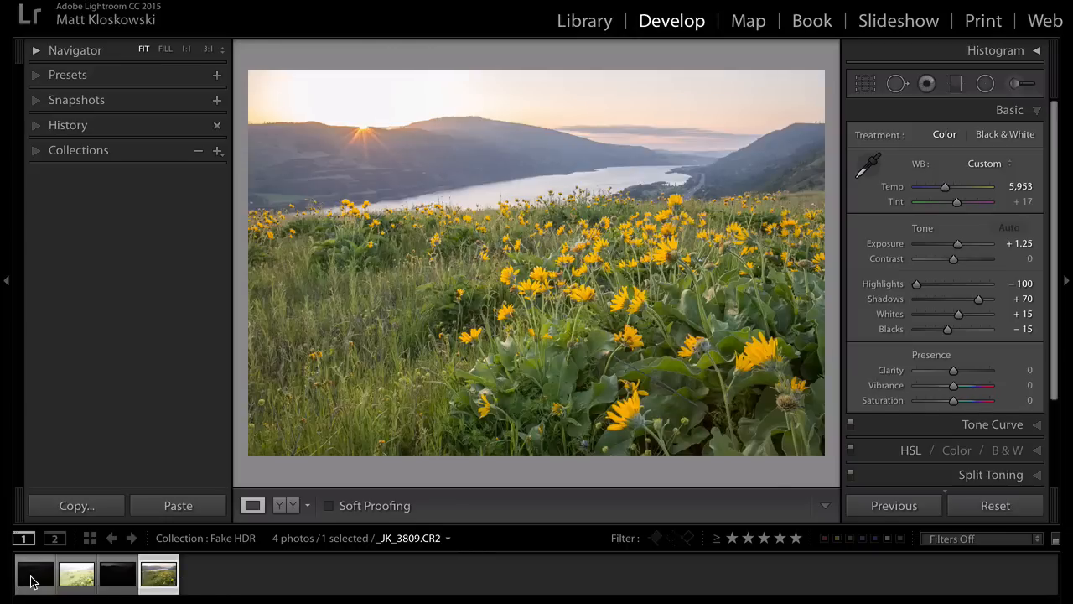
mouse_move(35, 573)
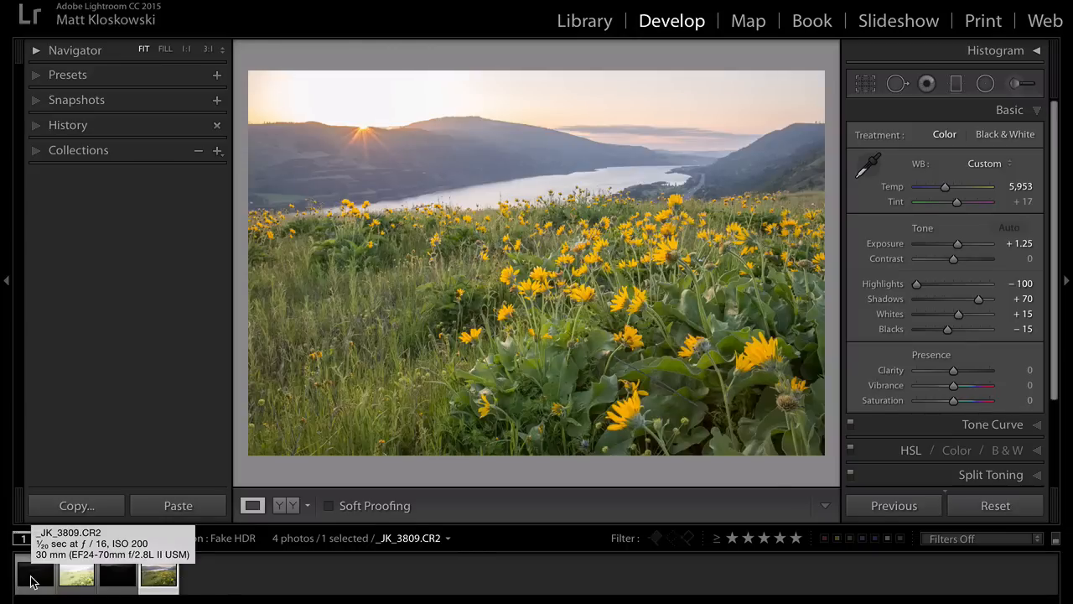